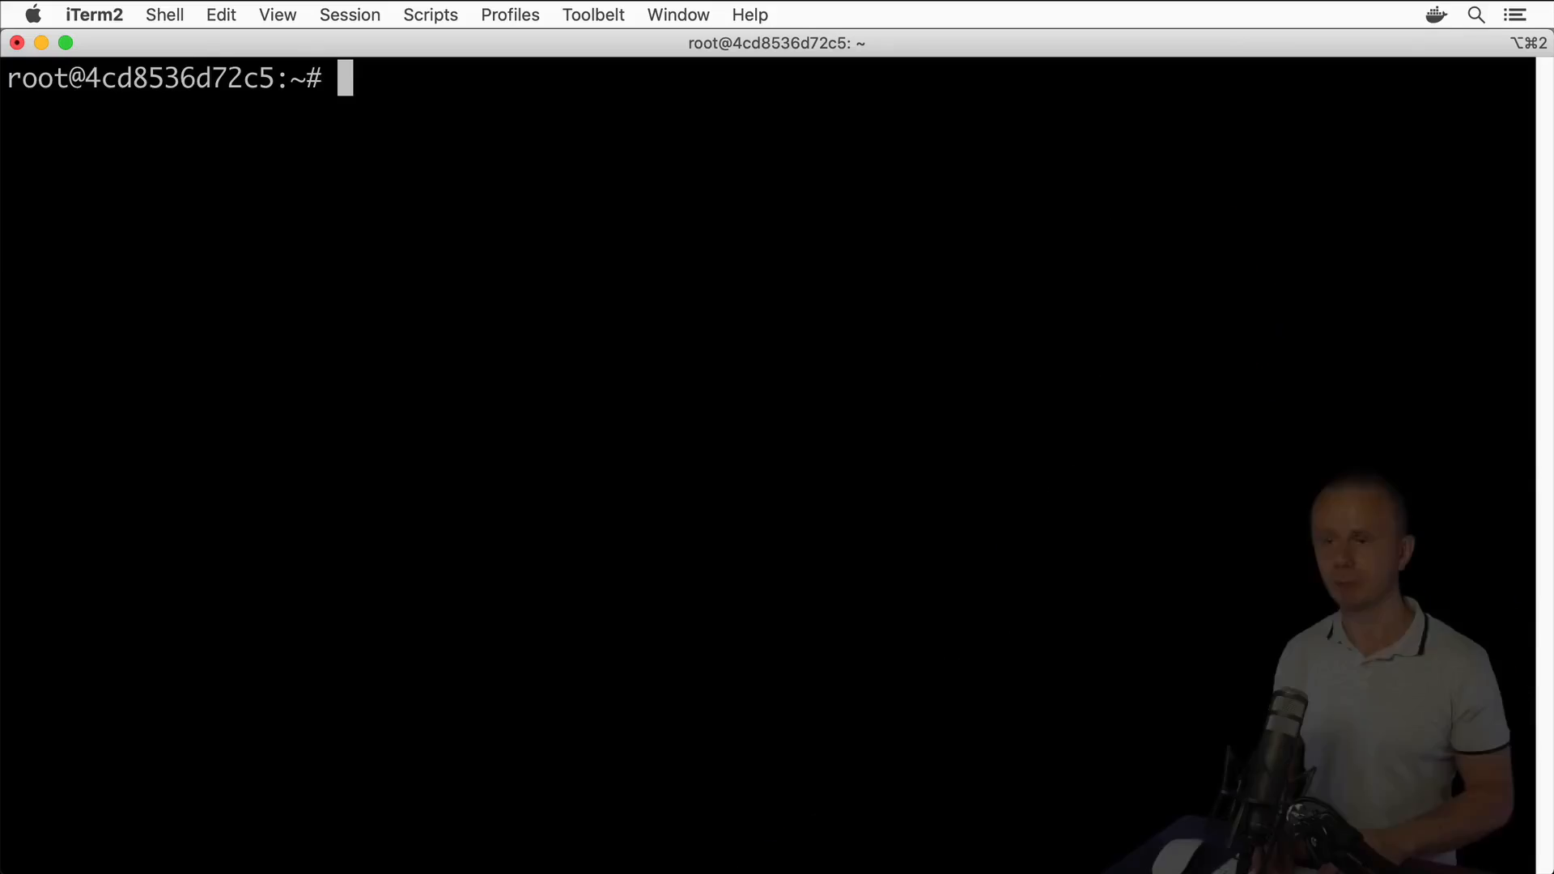
# - Type find . -name "*.txt" -exec cat {} \; at the prompt
pyautogui.write('find')
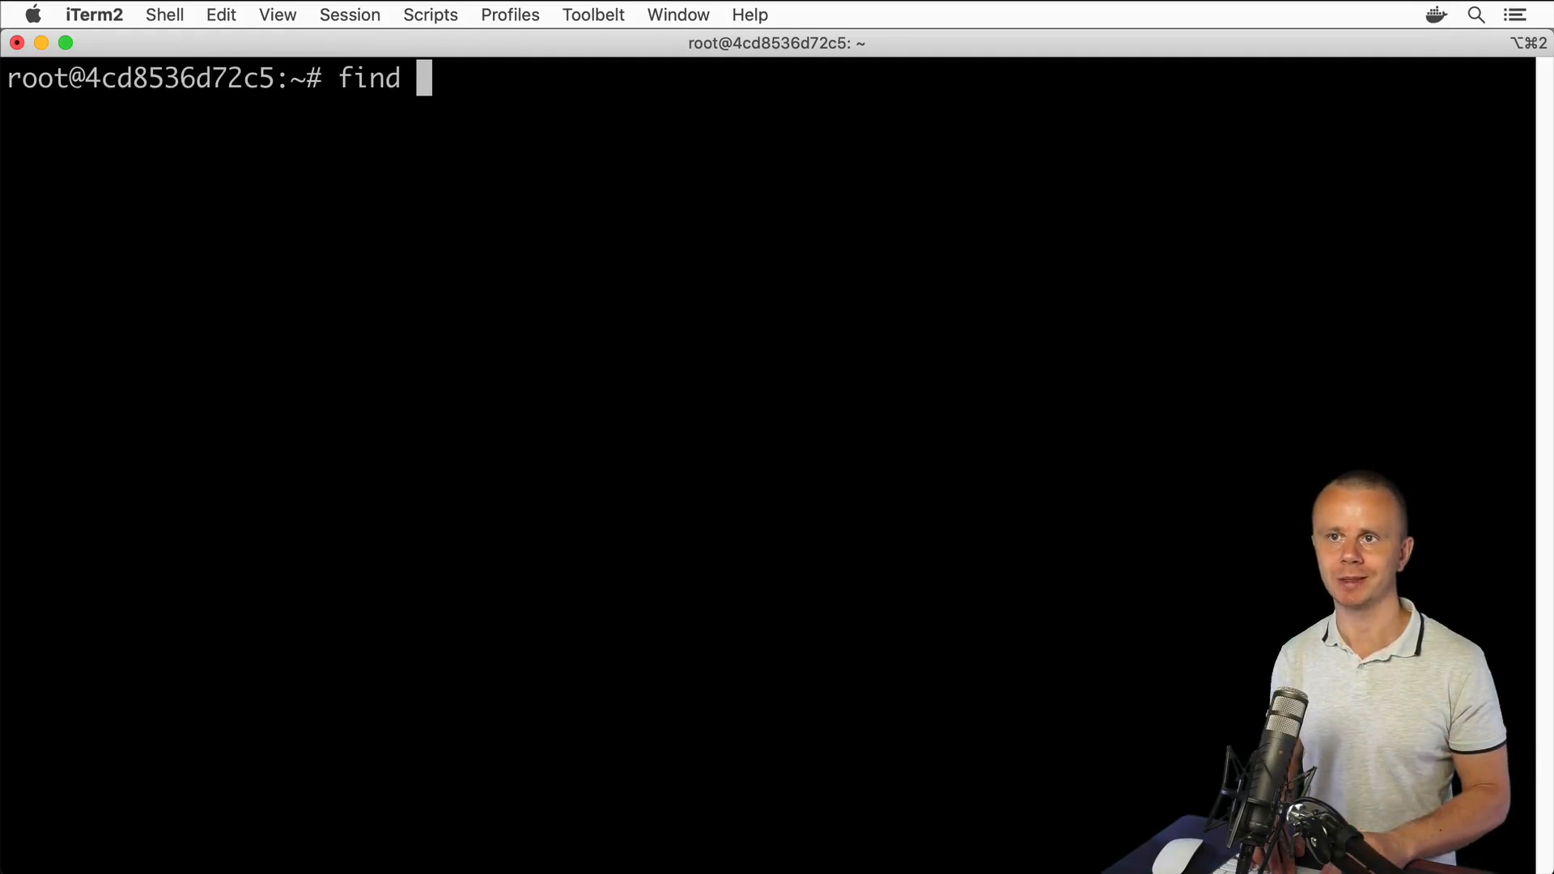
pyautogui.write('.')
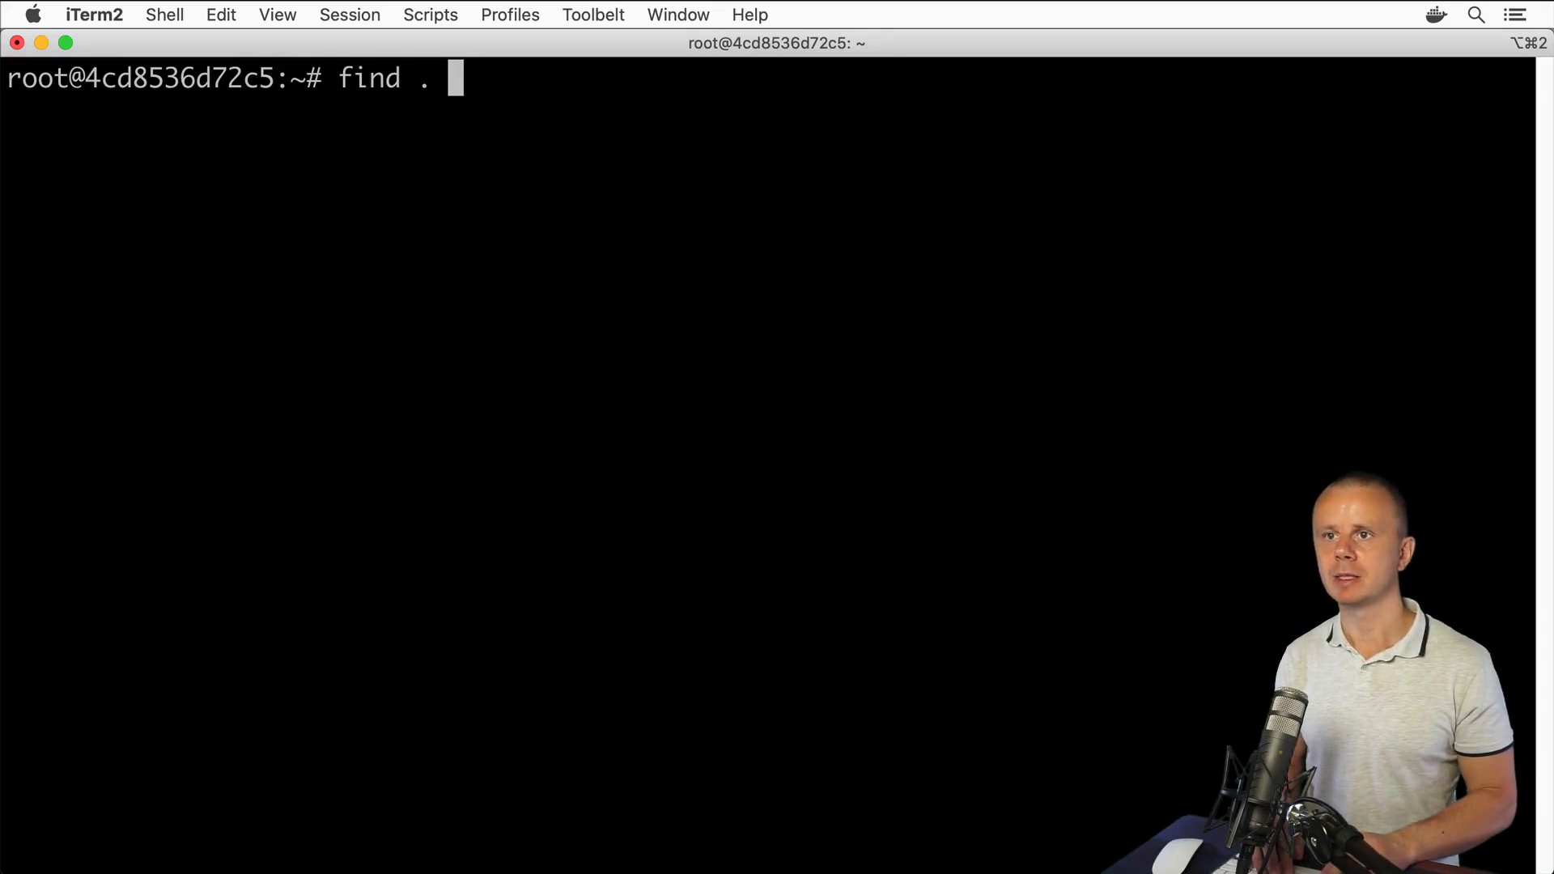
pyautogui.write('-')
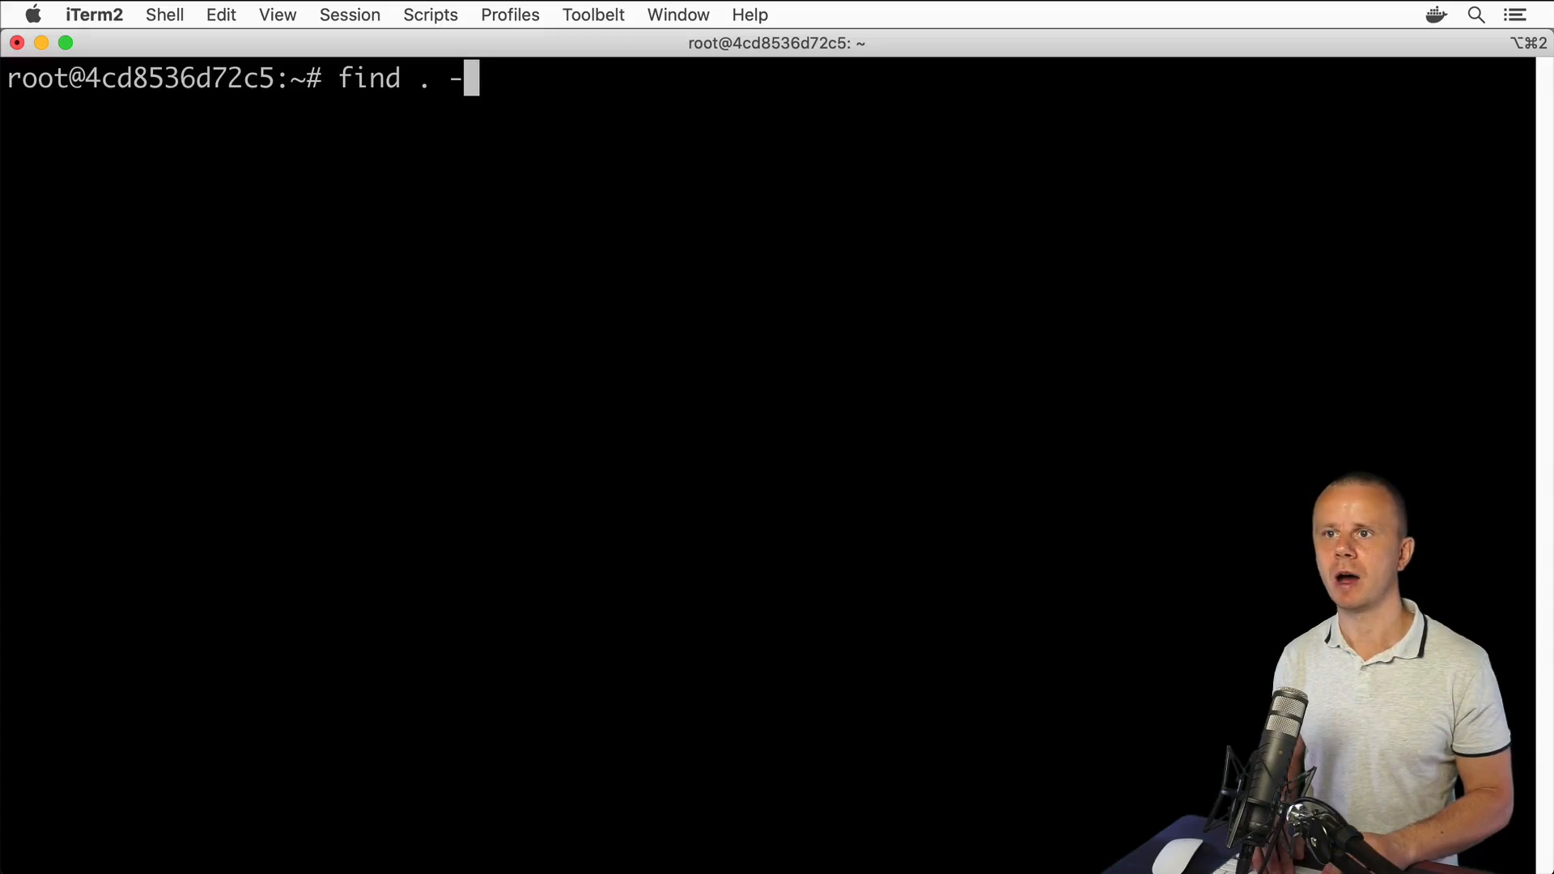
pyautogui.write('name')
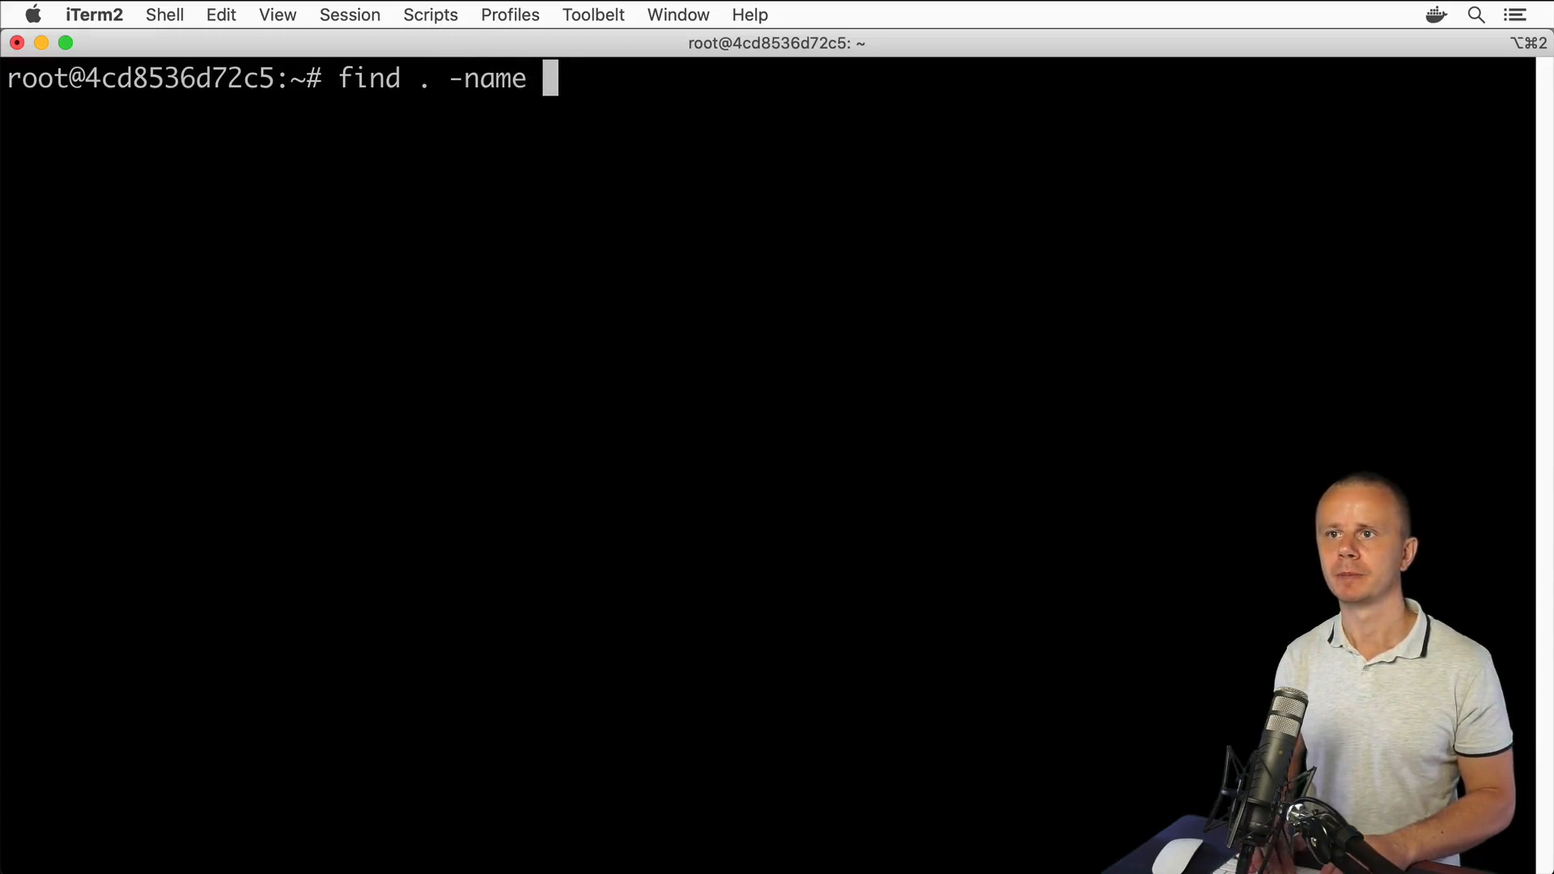
pyautogui.write('"*.t')
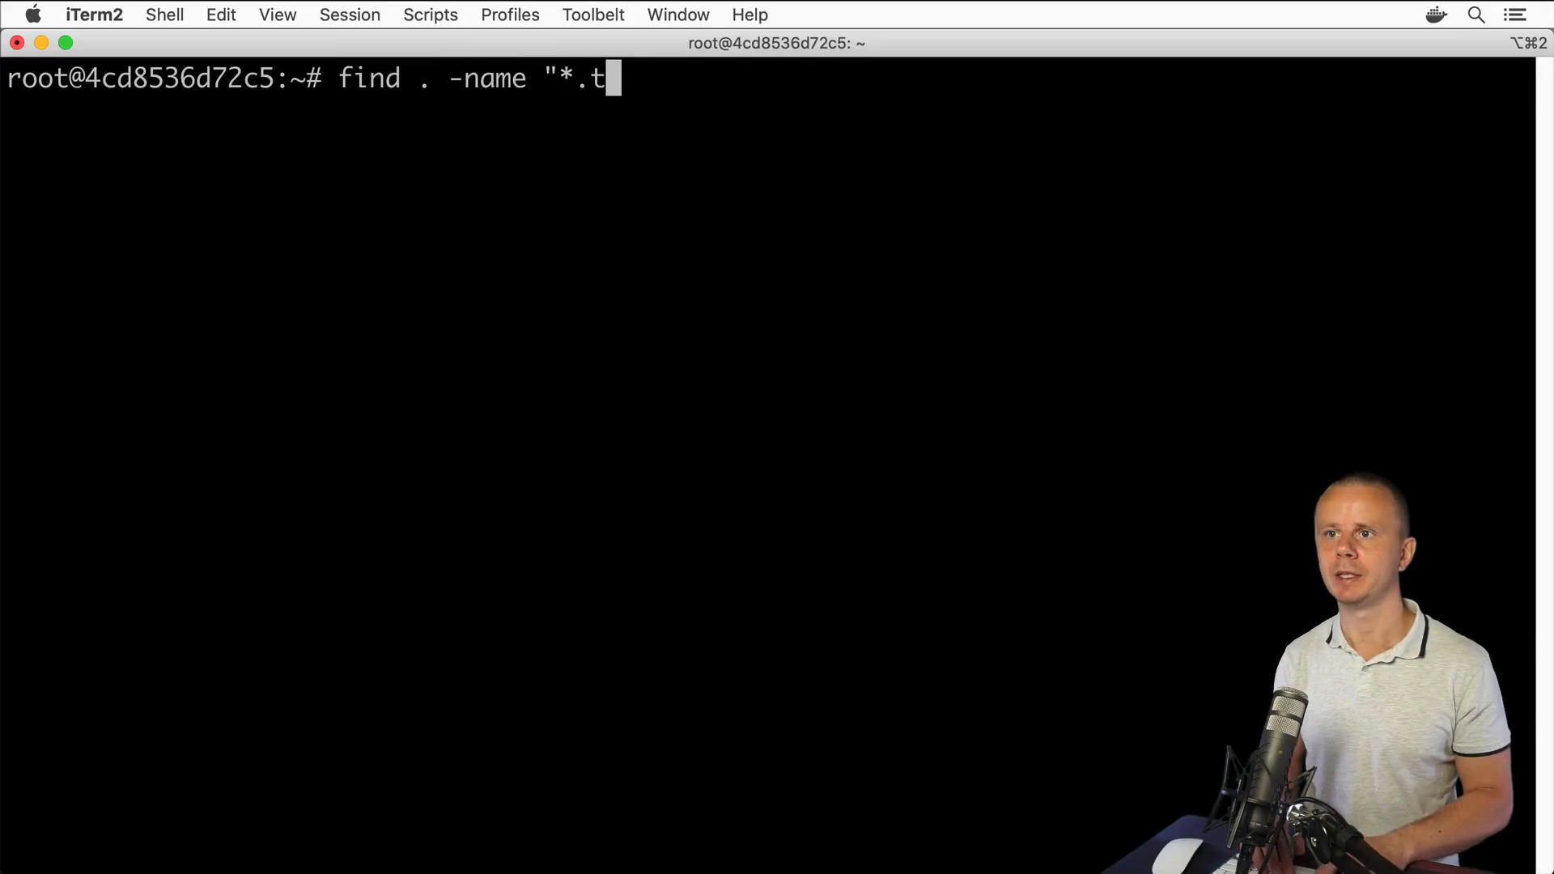
pyautogui.write('xt"')
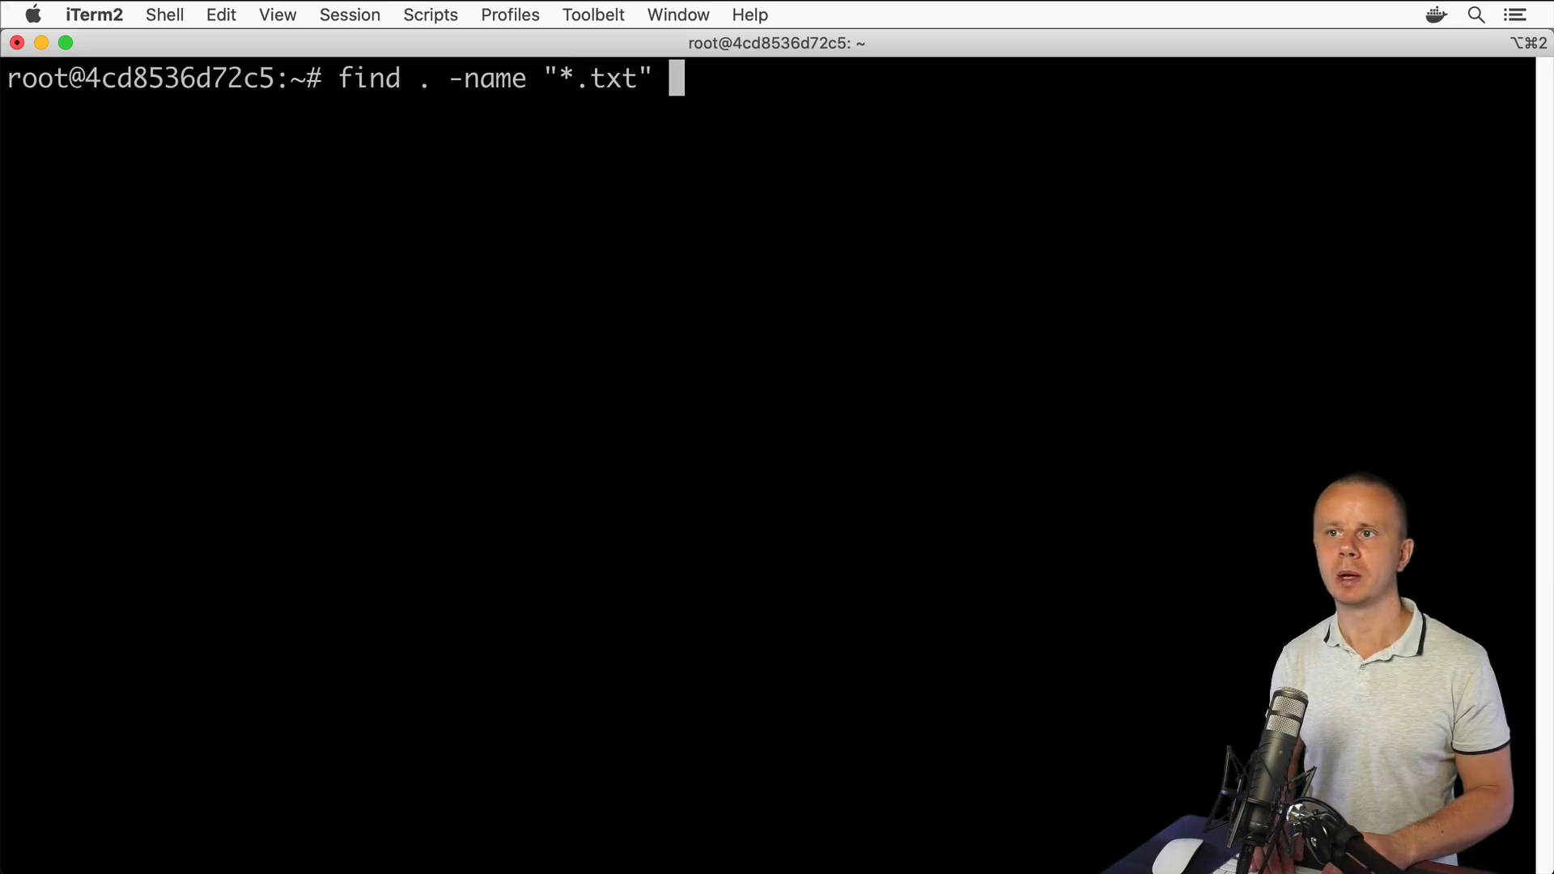
pyautogui.write('-exec')
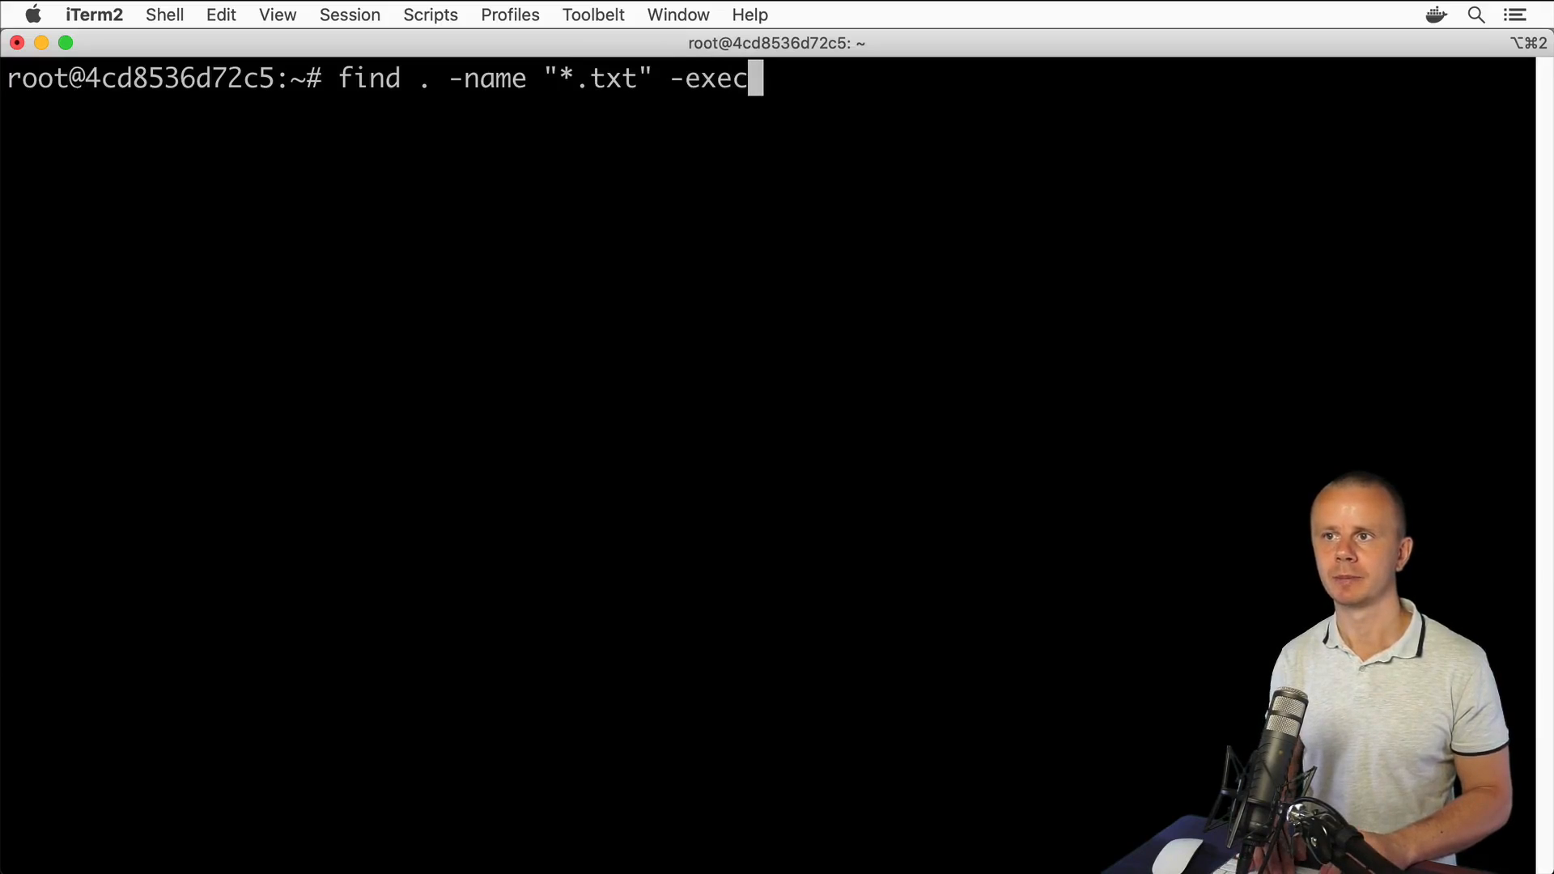
pyautogui.write('cat {')
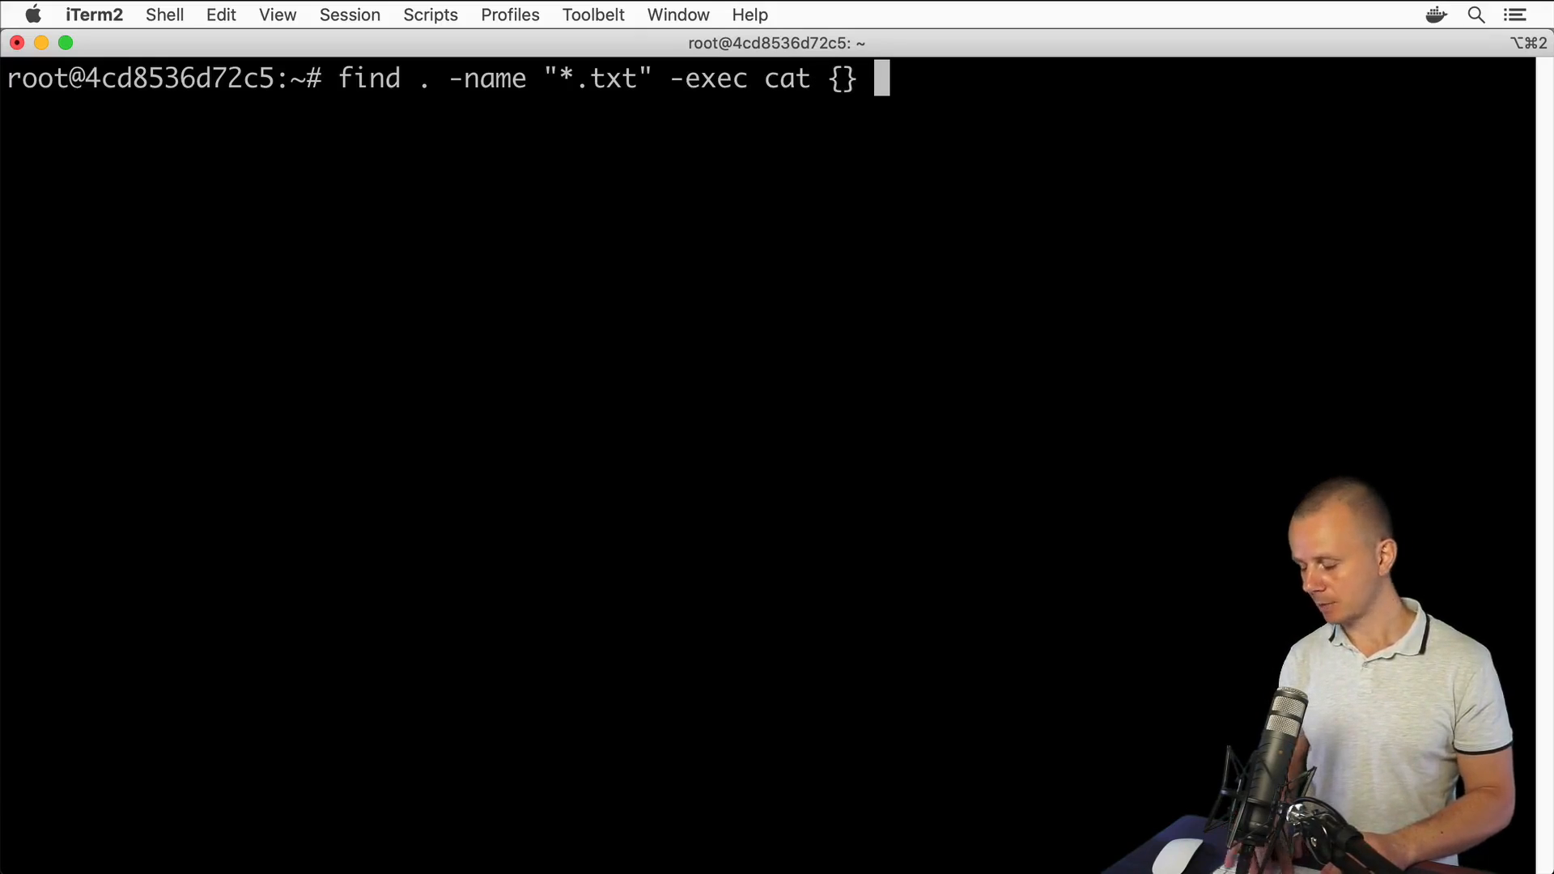
pyautogui.write('\\;')
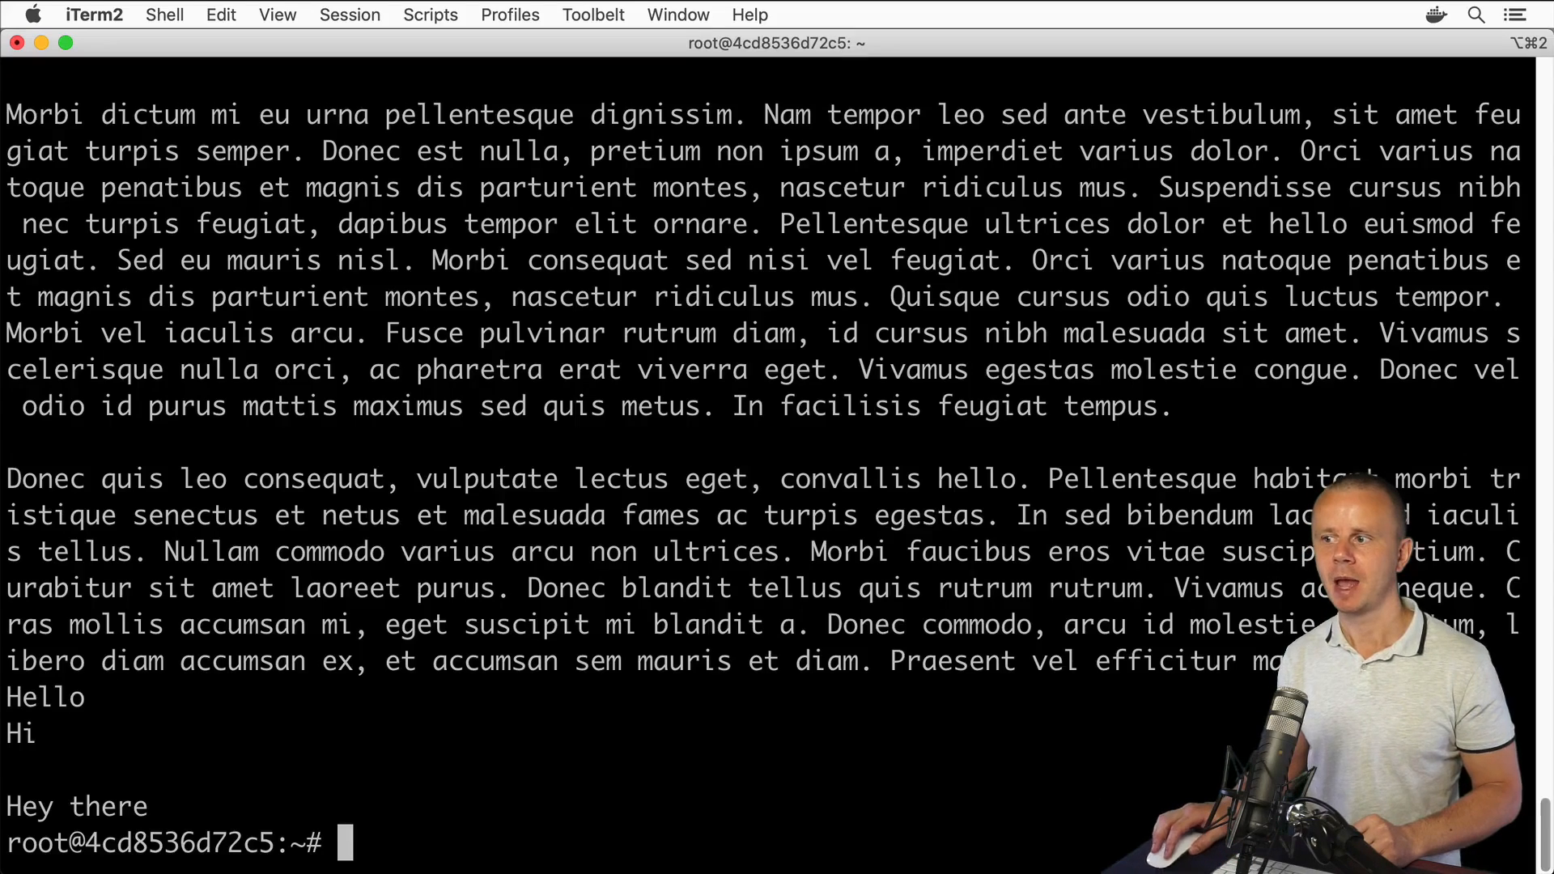
# - Scroll through the combined .txt contents and begin retyping find . -name "*.txt" -exec cat
pyautogui.scroll(-3)
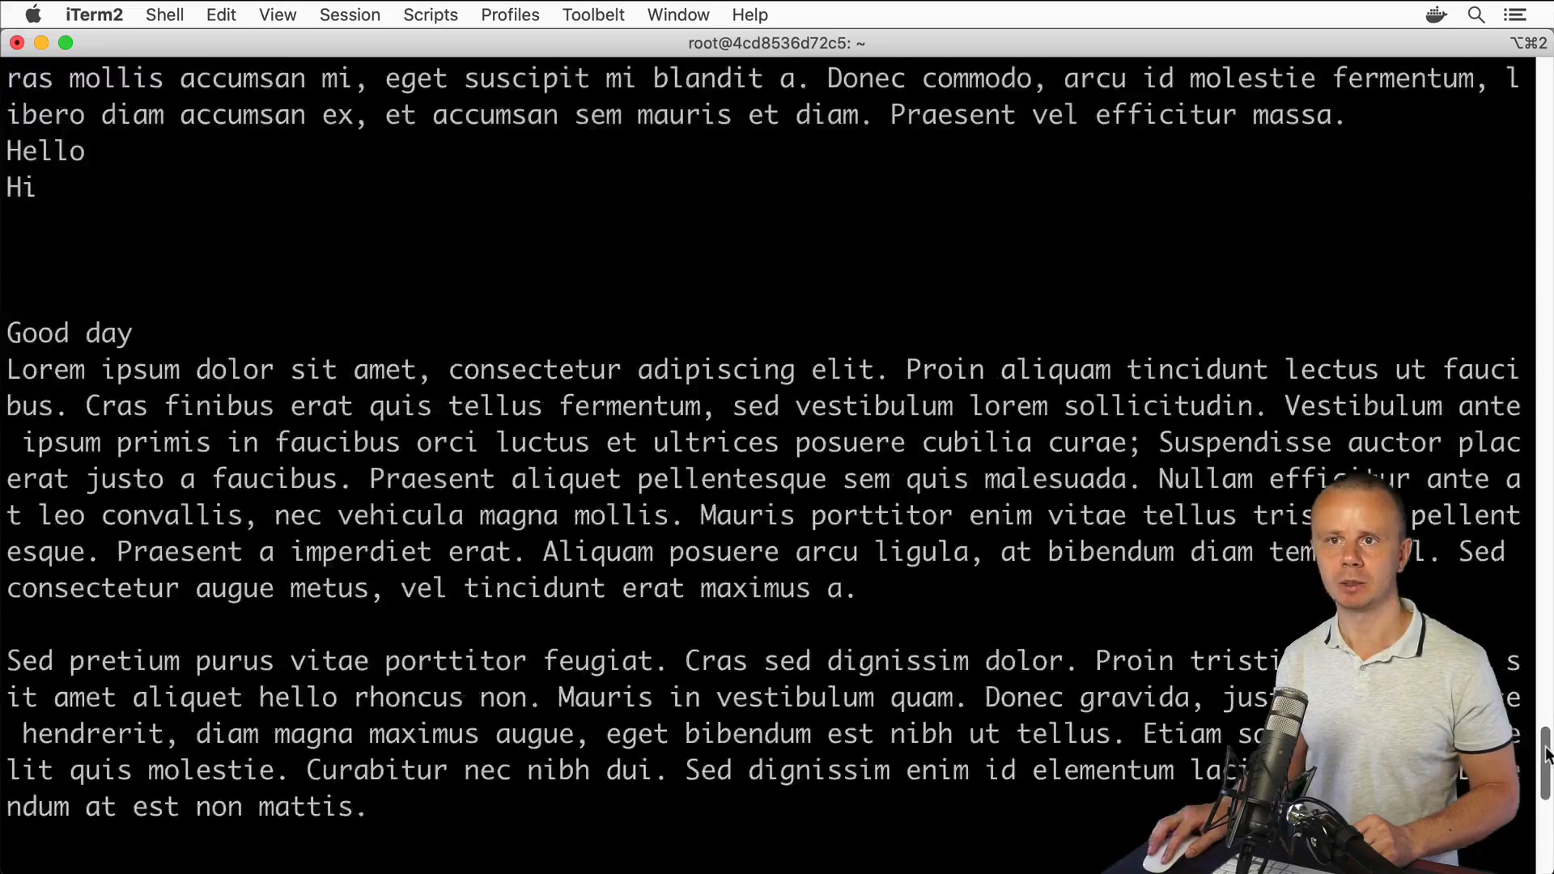
pyautogui.scroll(-3)
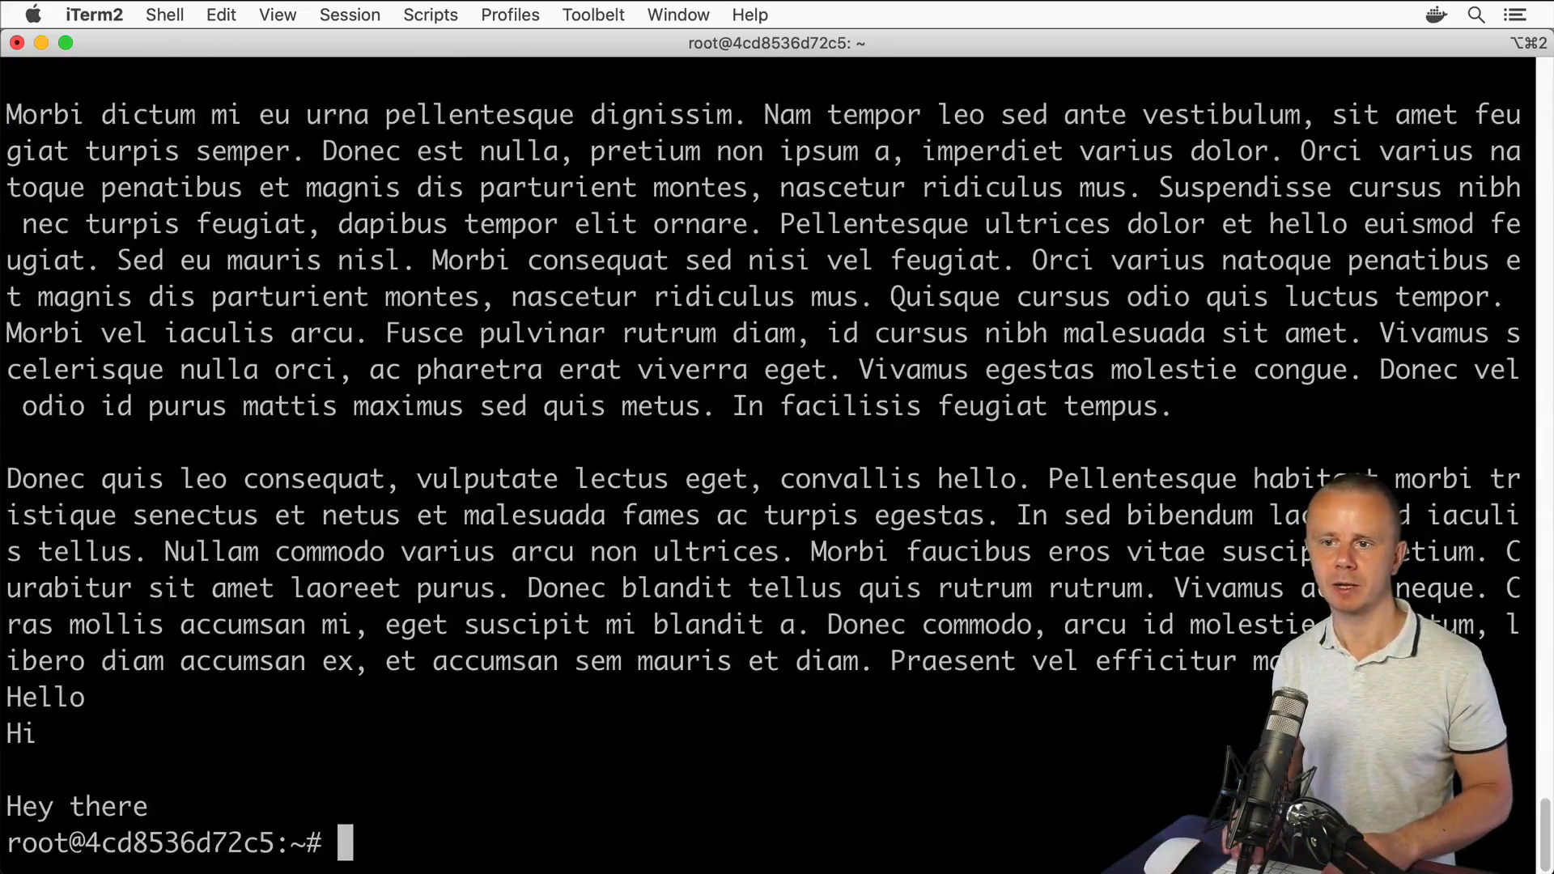
pyautogui.write('find . -name "*.txt" -exec ca')
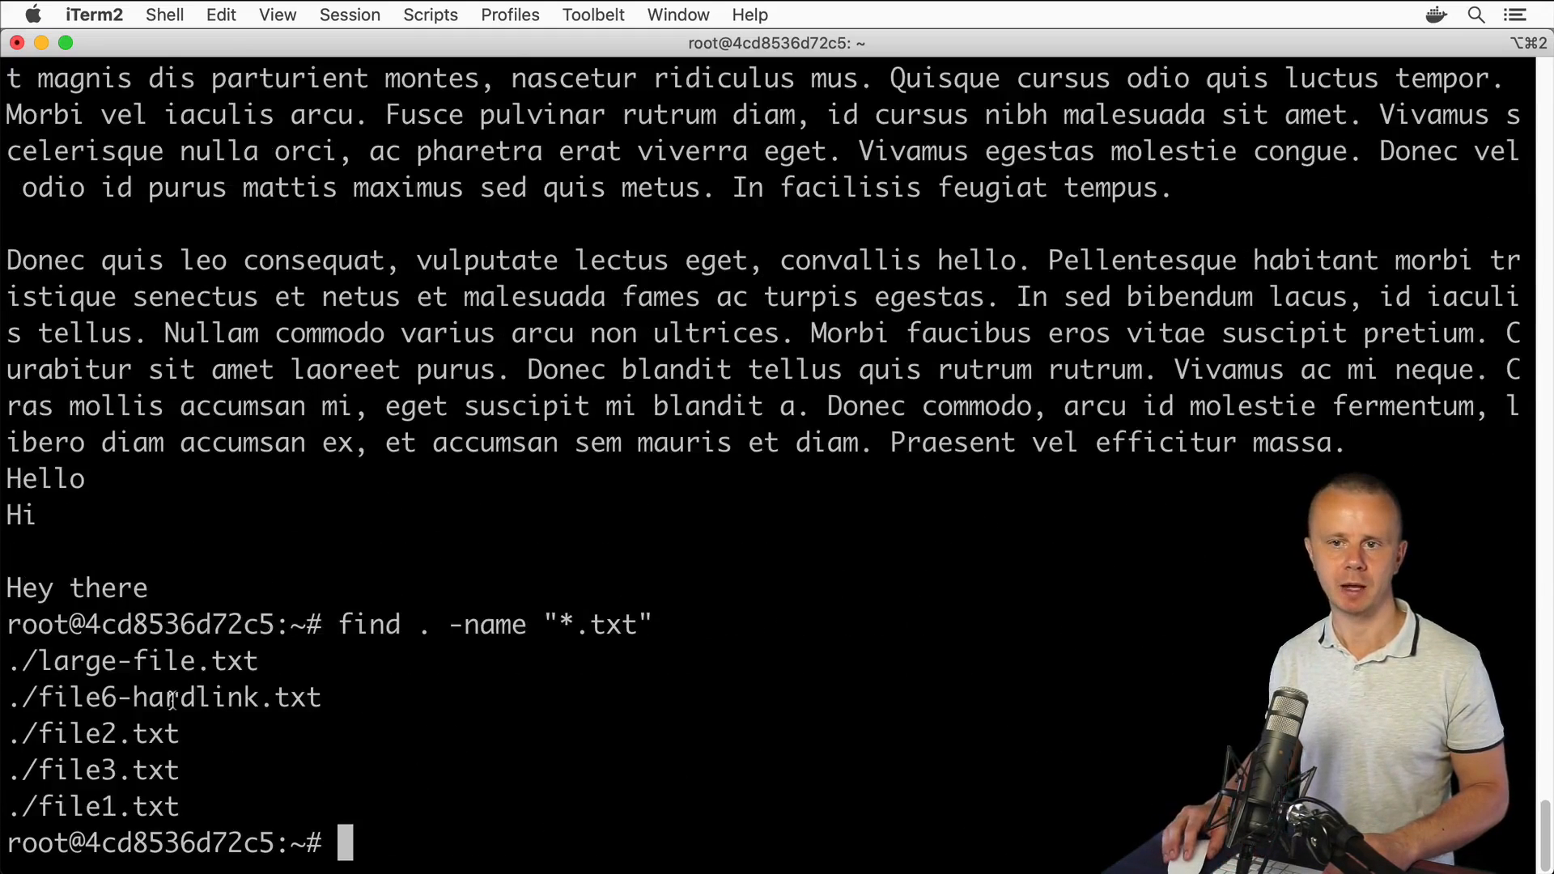
# - Select file2.txt in the results, then rerun find . -name "*.txt" with -exec cat {} \;
pyautogui.write('cat')
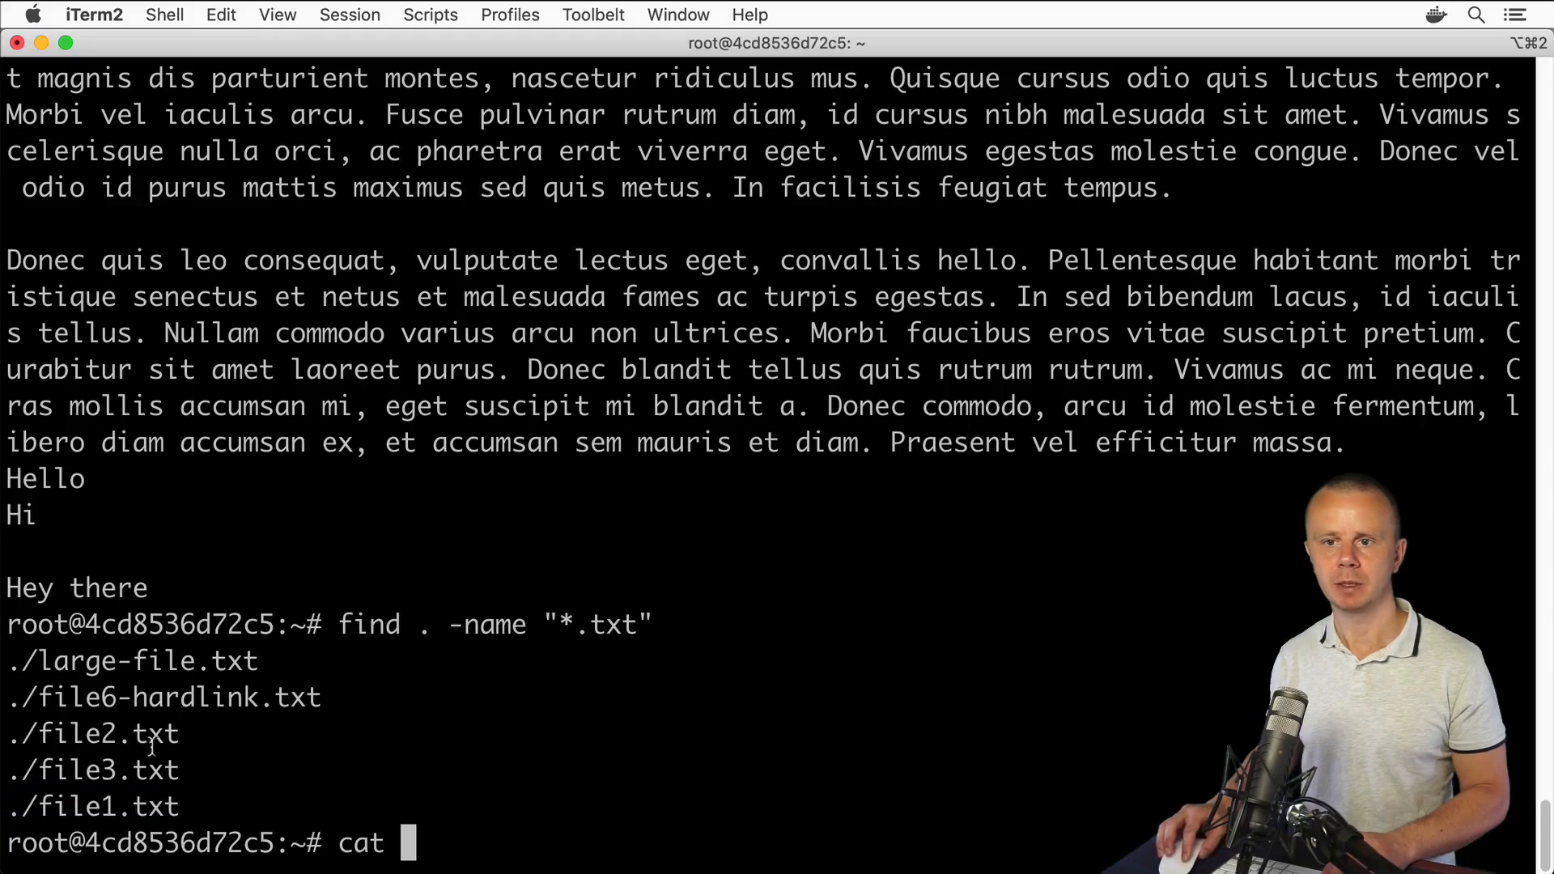
pyautogui.doubleClick(93, 770)
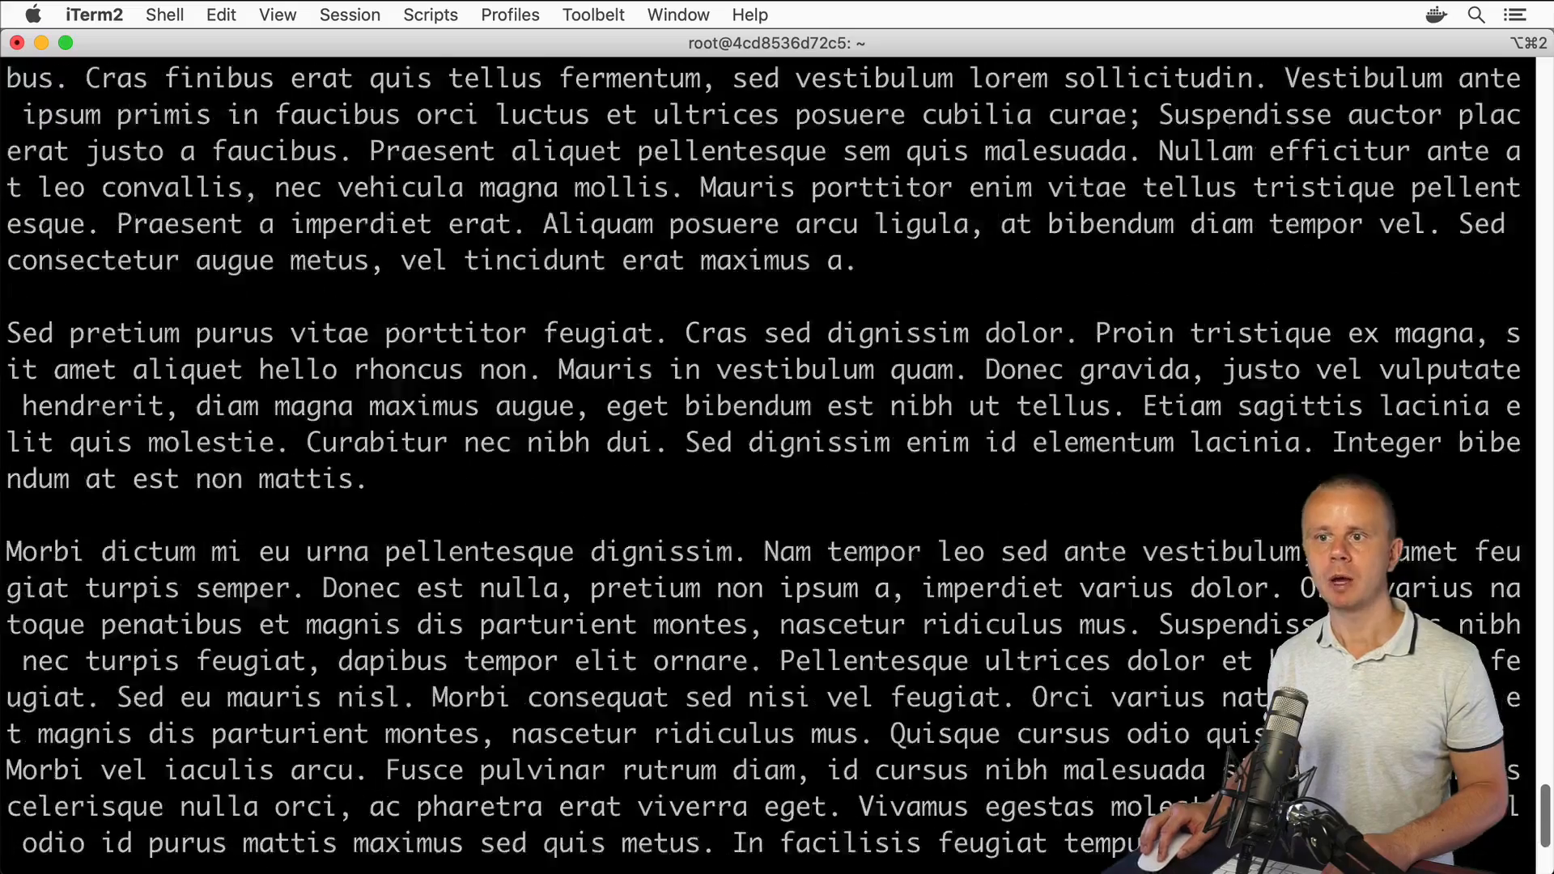
pyautogui.write('find . -name "*.txt"')
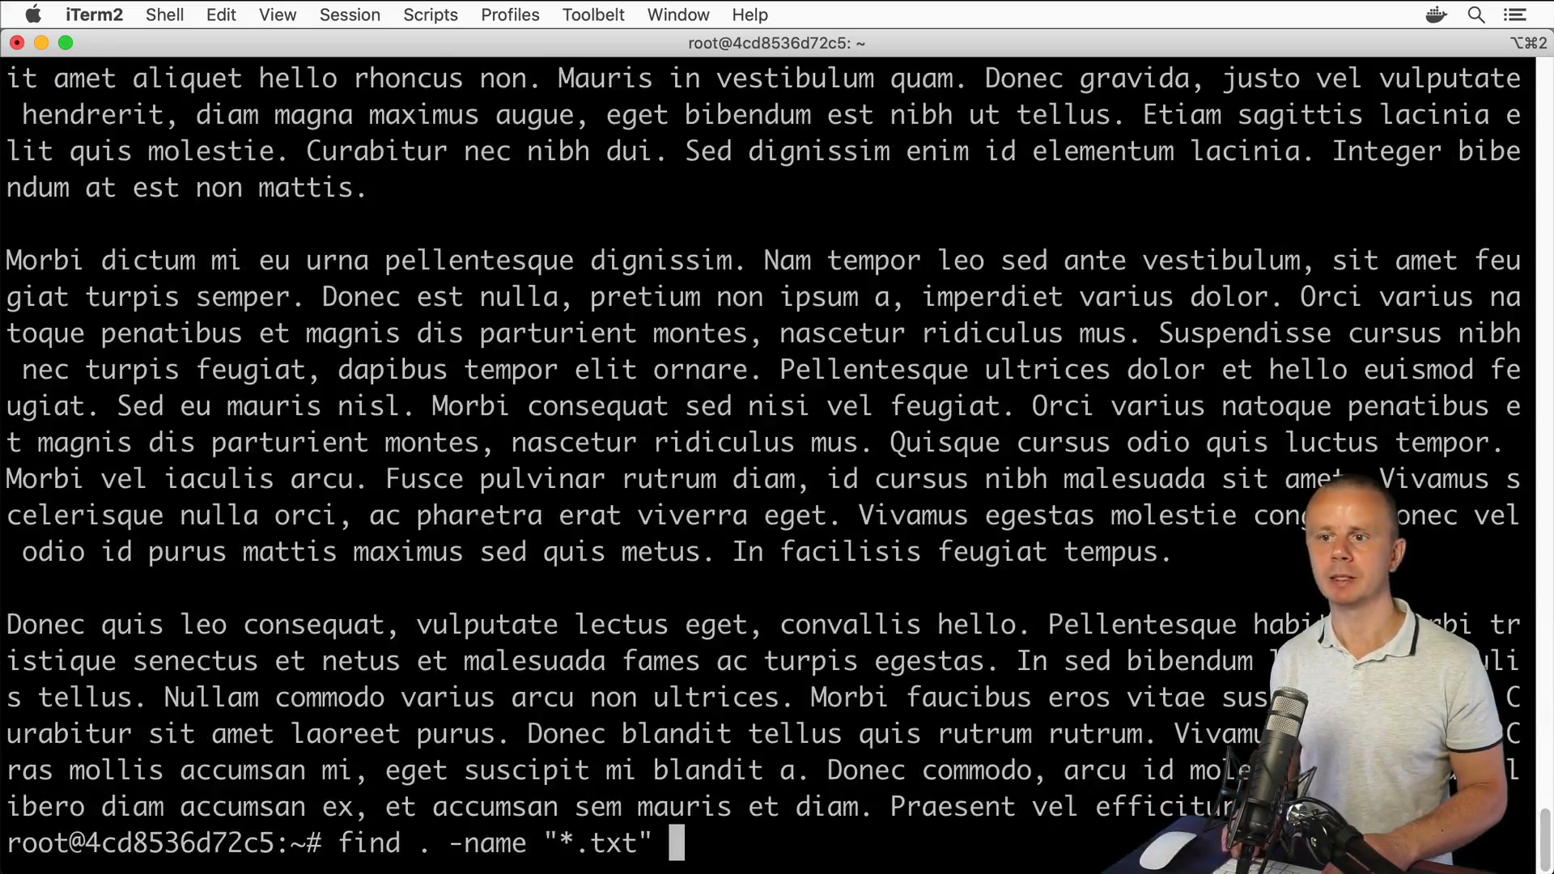
pyautogui.write('-exec cat {} \\;')
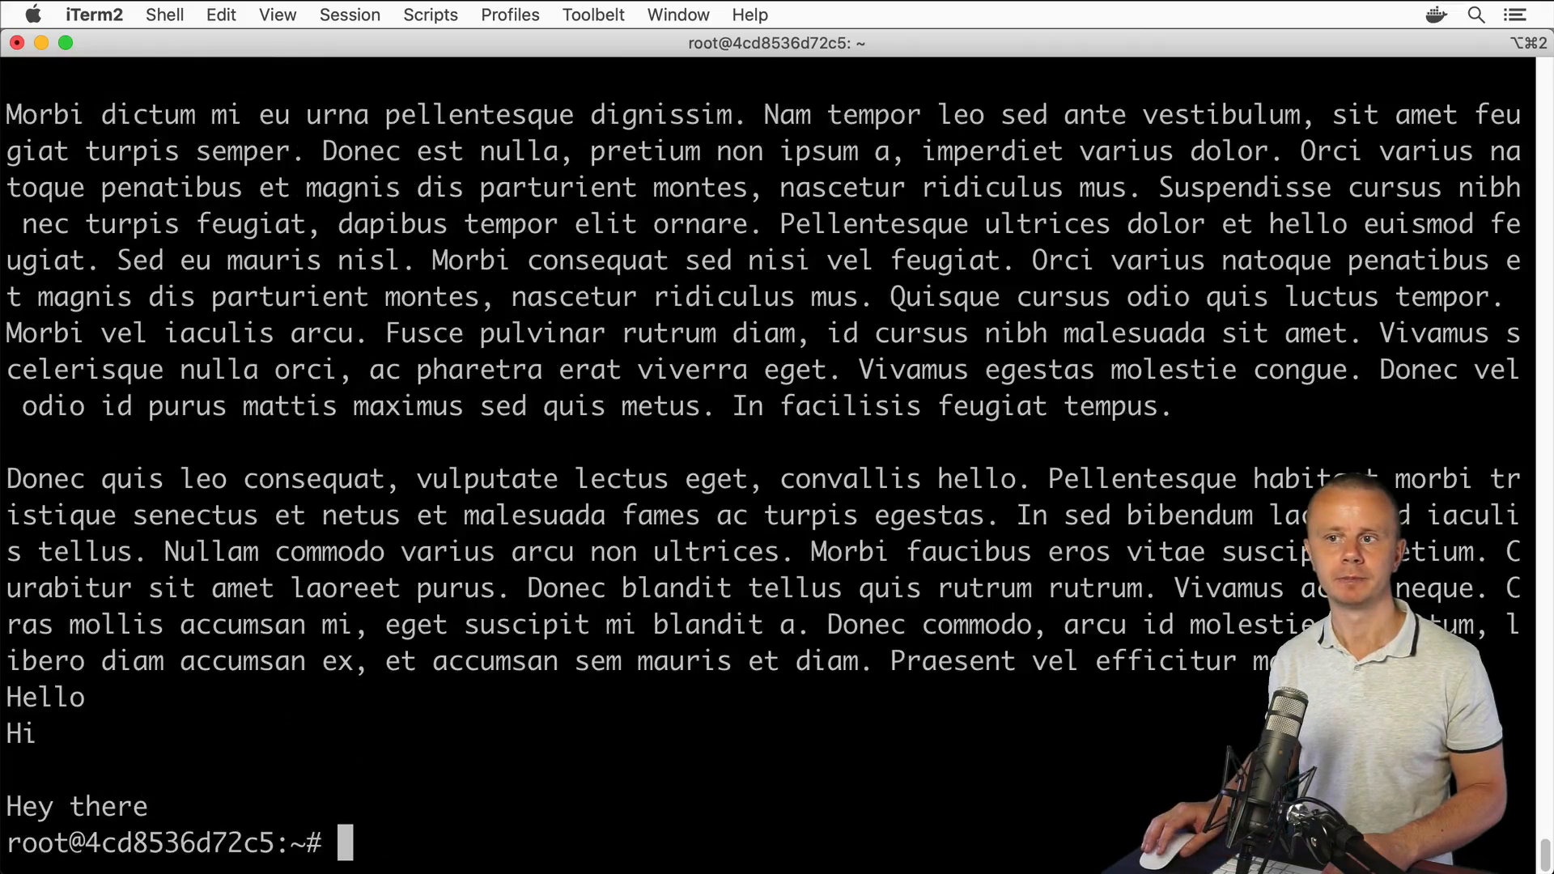
# - Type the find -exec cat {} \; command and highlight its starting dot and cat clause
pyautogui.write('find . -name "*.txt" -exec cat {} \\;')
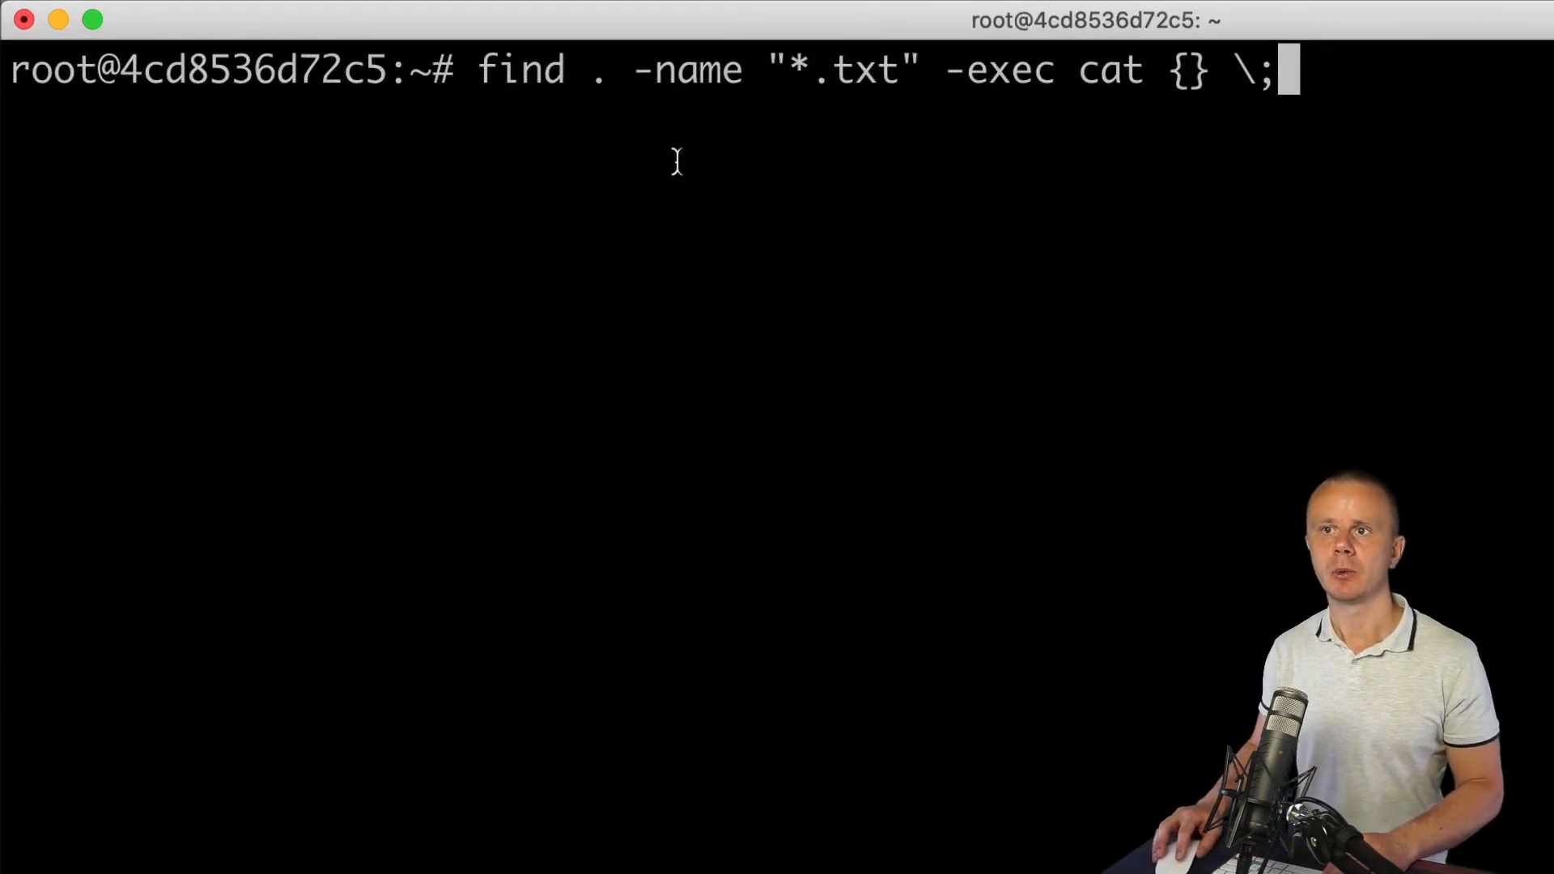
pyautogui.doubleClick(595, 70)
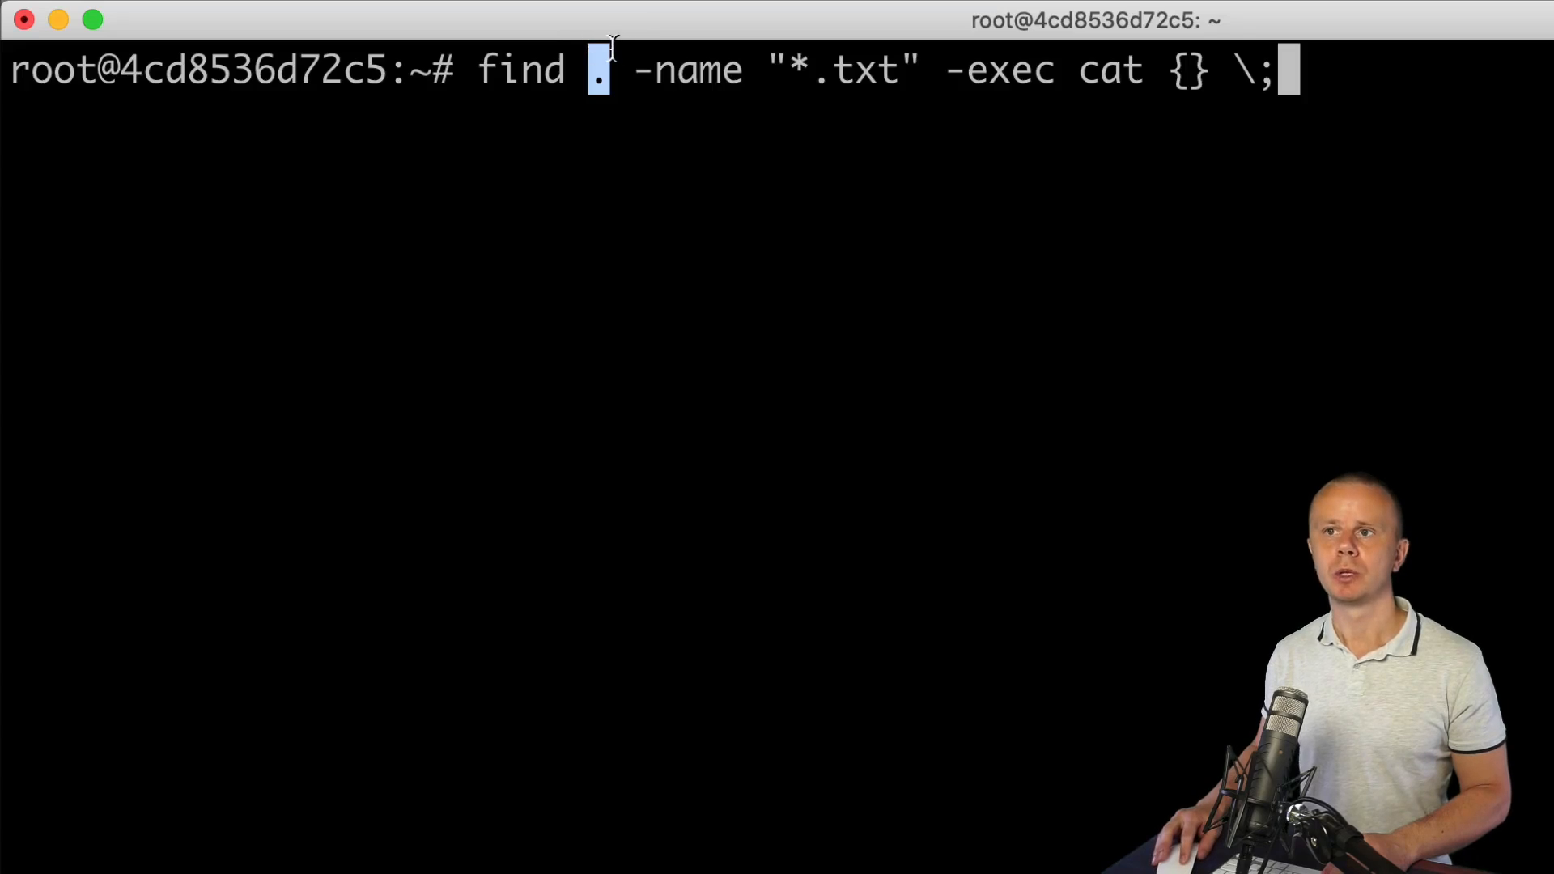
pyautogui.moveTo(635, 69); pyautogui.dragTo(918, 70)
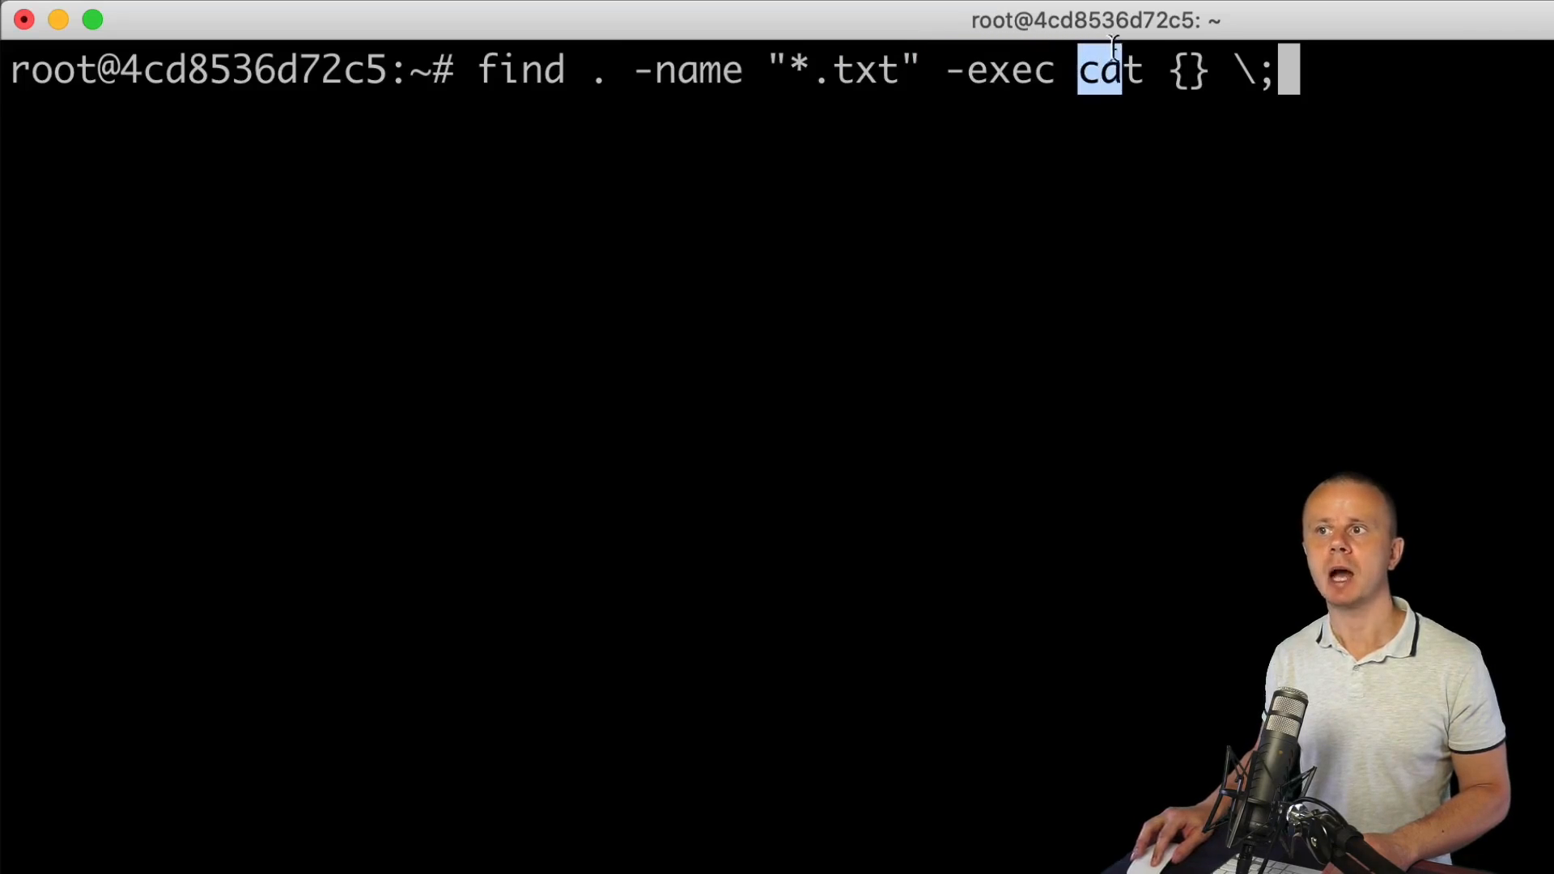
pyautogui.moveTo(1078, 71); pyautogui.dragTo(1273, 71)
pyautogui.write('find . -name "*.txt')
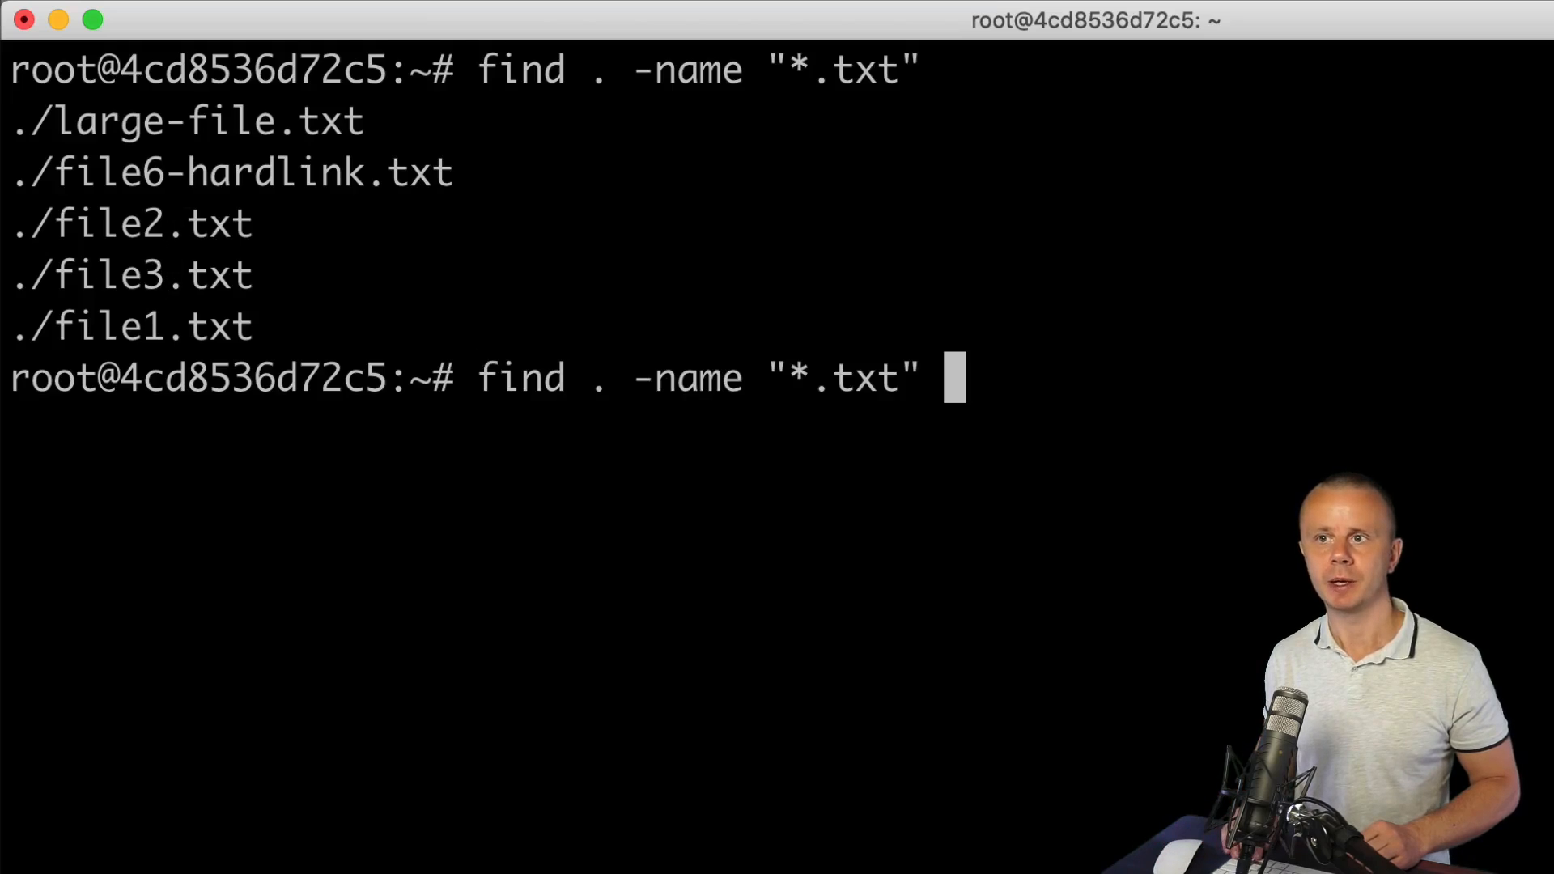
pyautogui.write('-exec cat {} \\;')
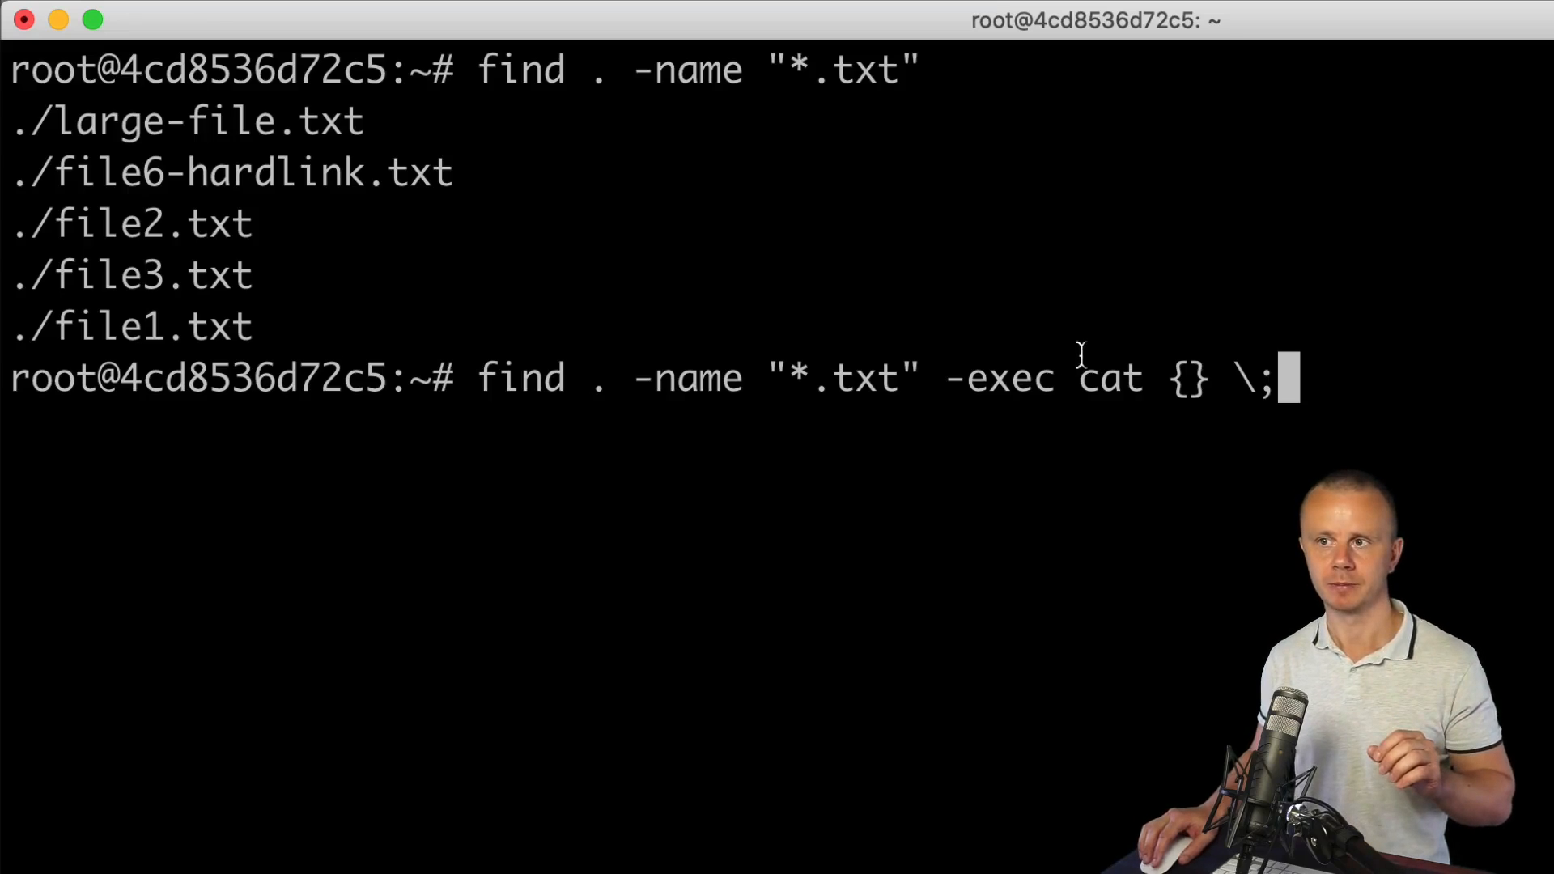
pyautogui.doubleClick(1187, 379)
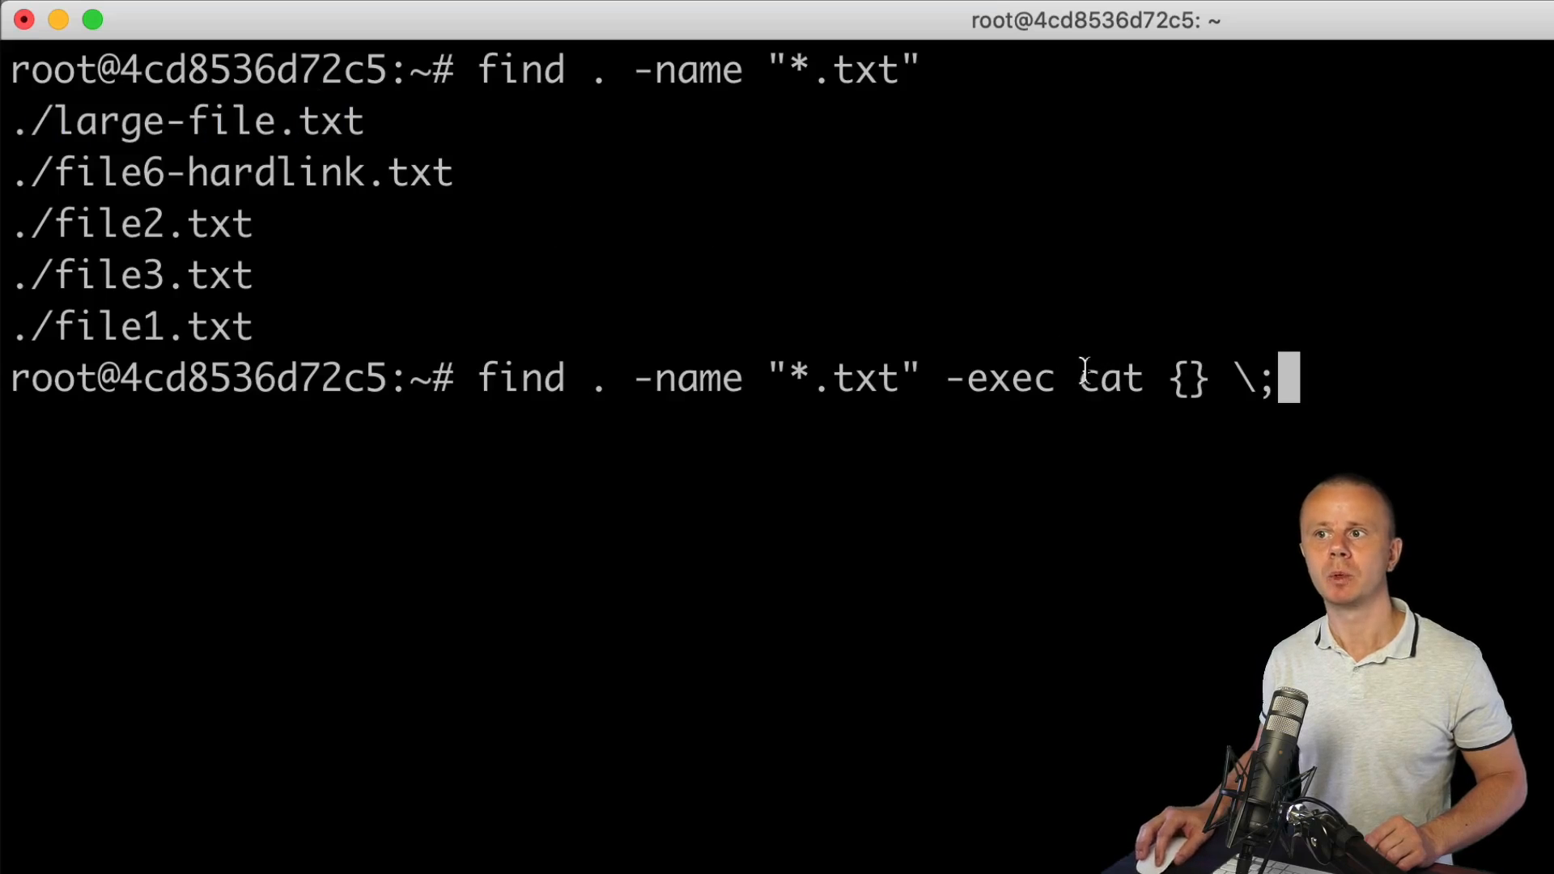
pyautogui.doubleClick(231, 172)
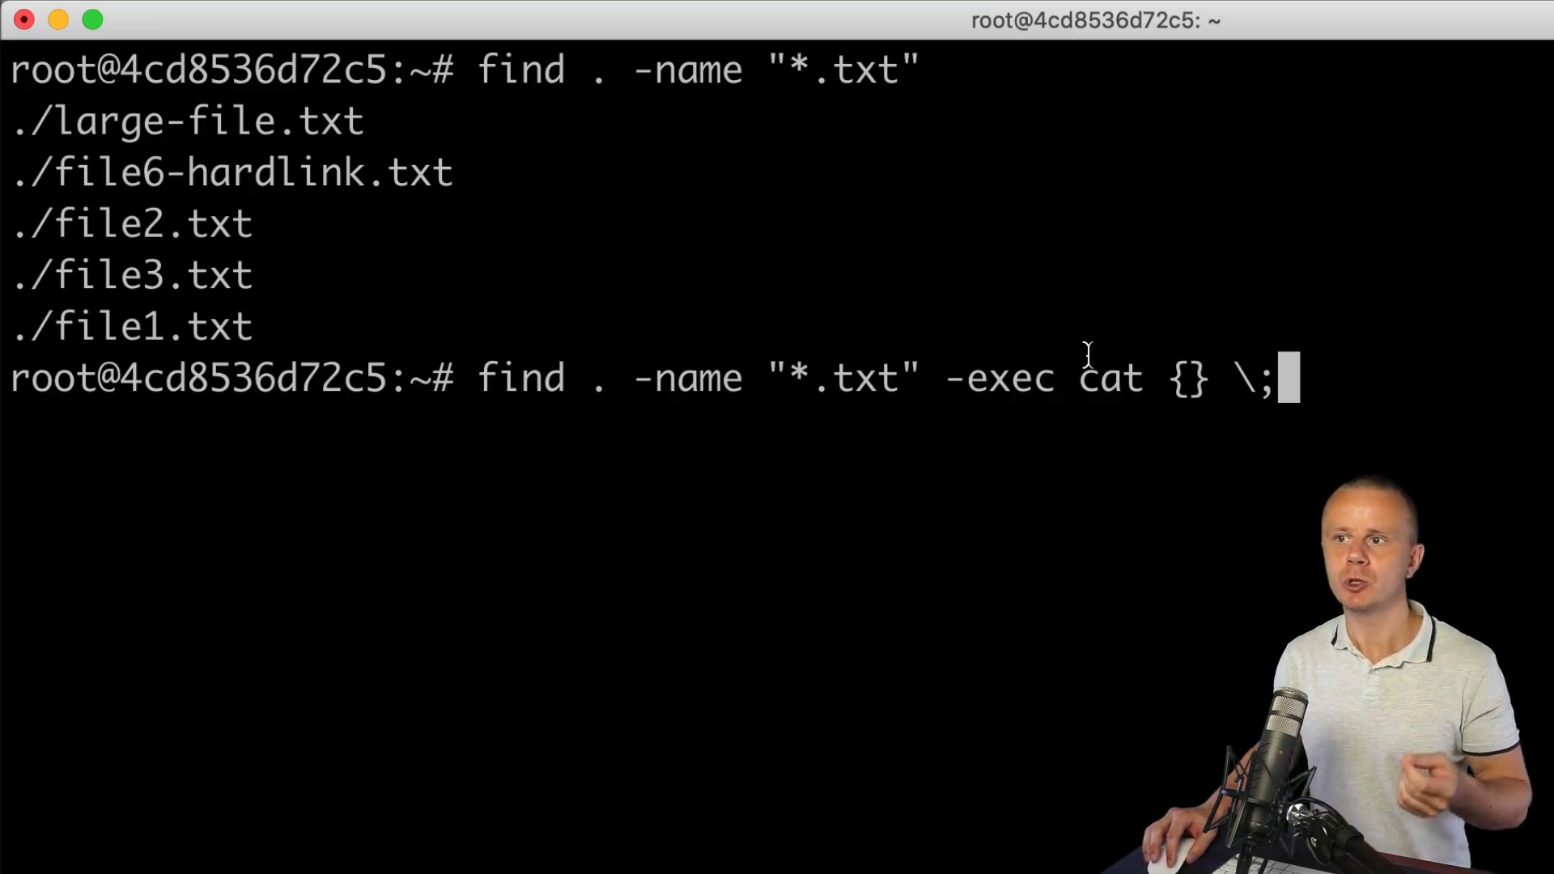
pyautogui.doubleClick(1110, 378)
pyautogui.write('ls')
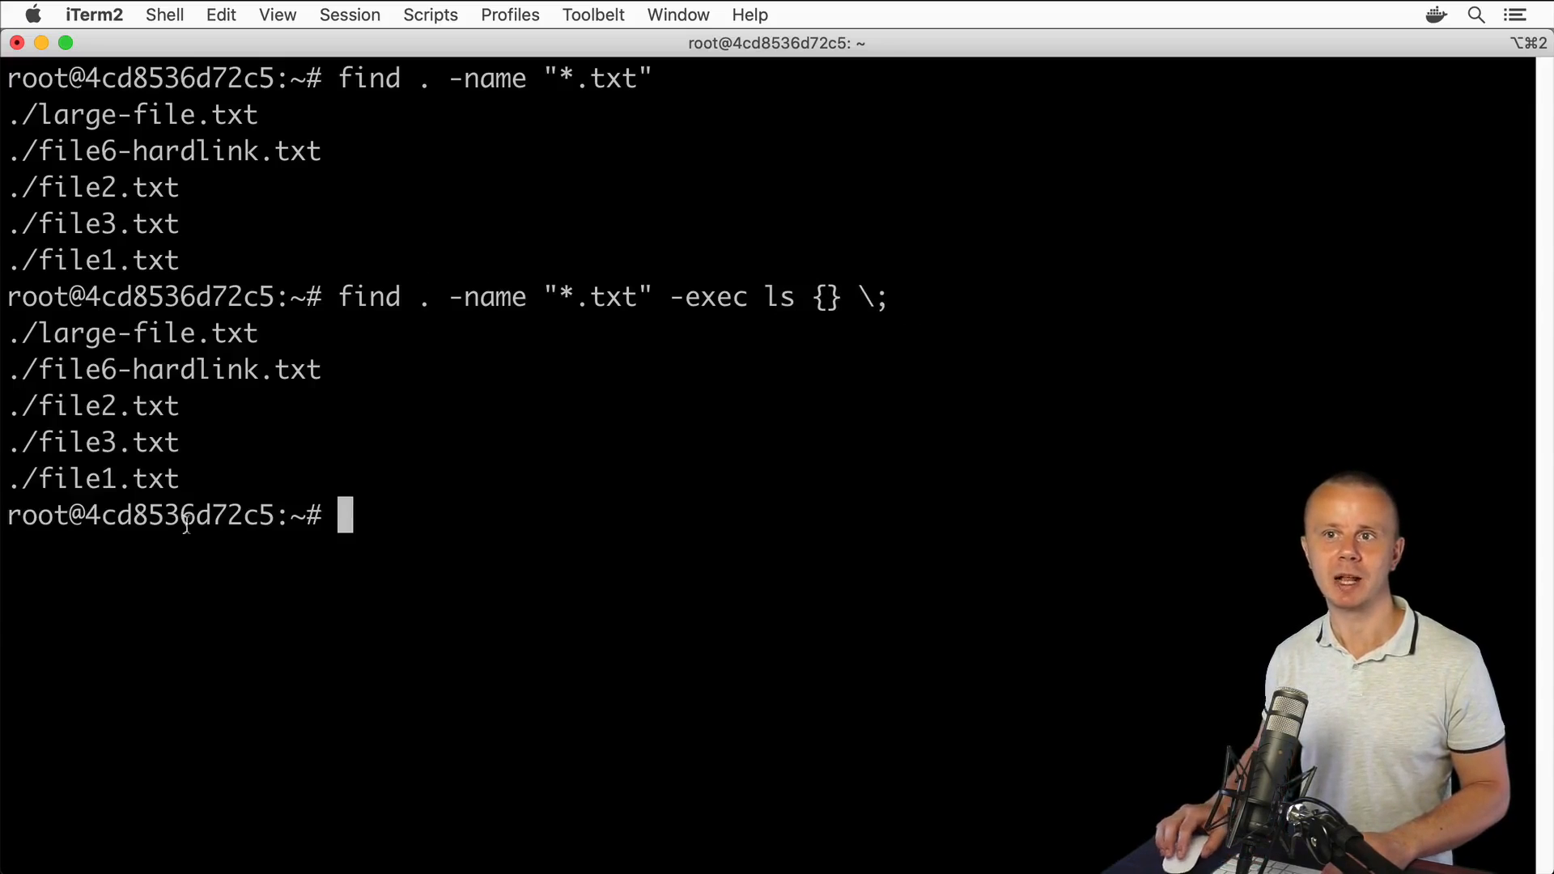
# - Run find with -exec ls {} \;, add -la, then add --color and highlight ls
pyautogui.write('find . -name "*.txt" -exec ls {} \\;')
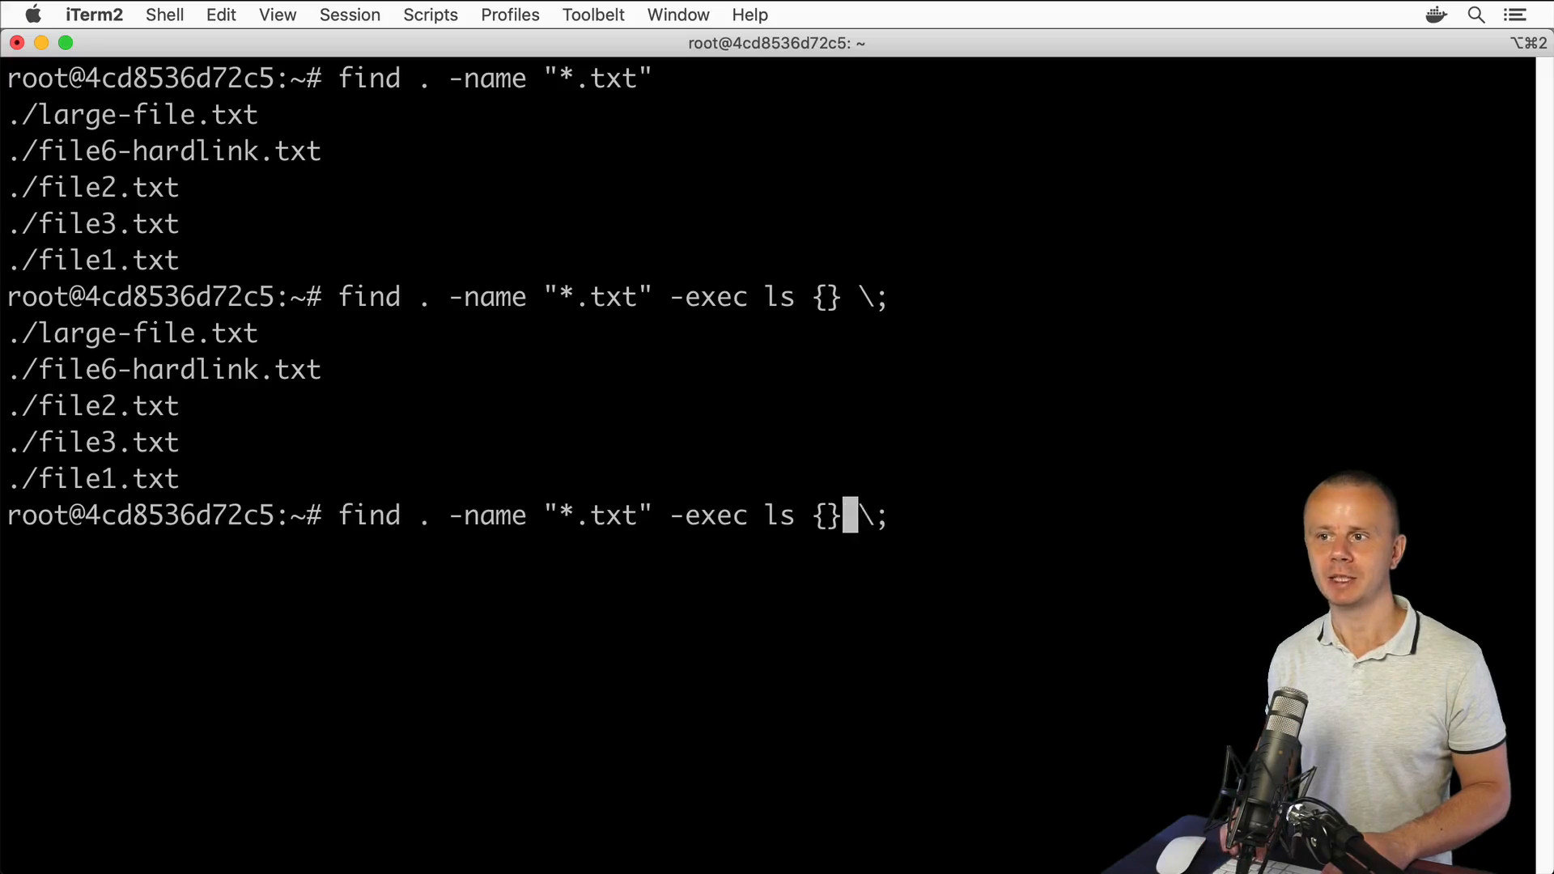
pyautogui.write('-la')
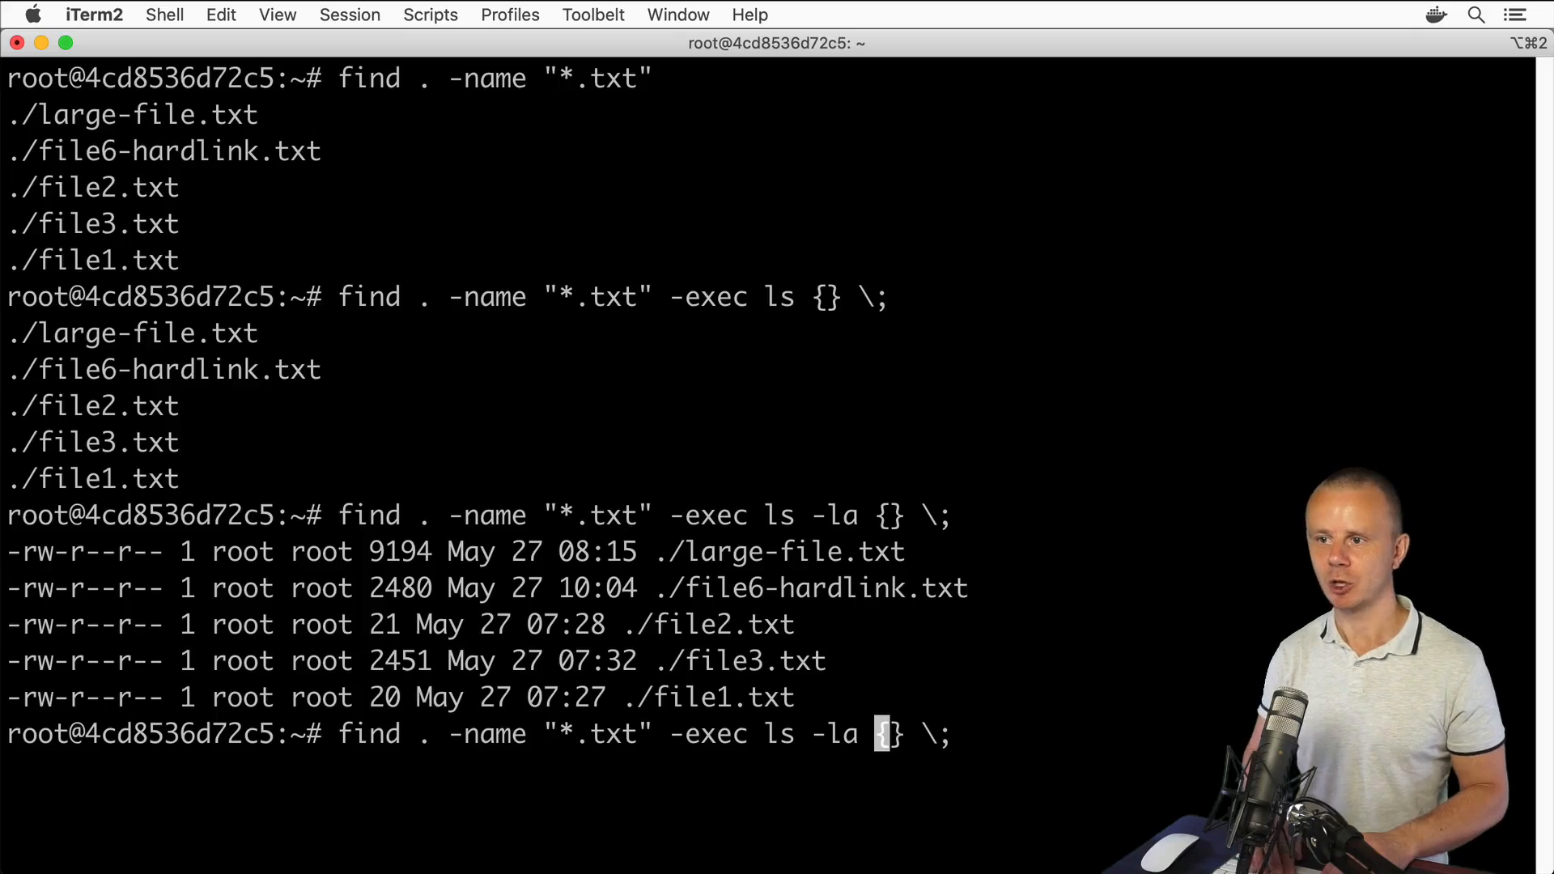
pyautogui.write('--color')
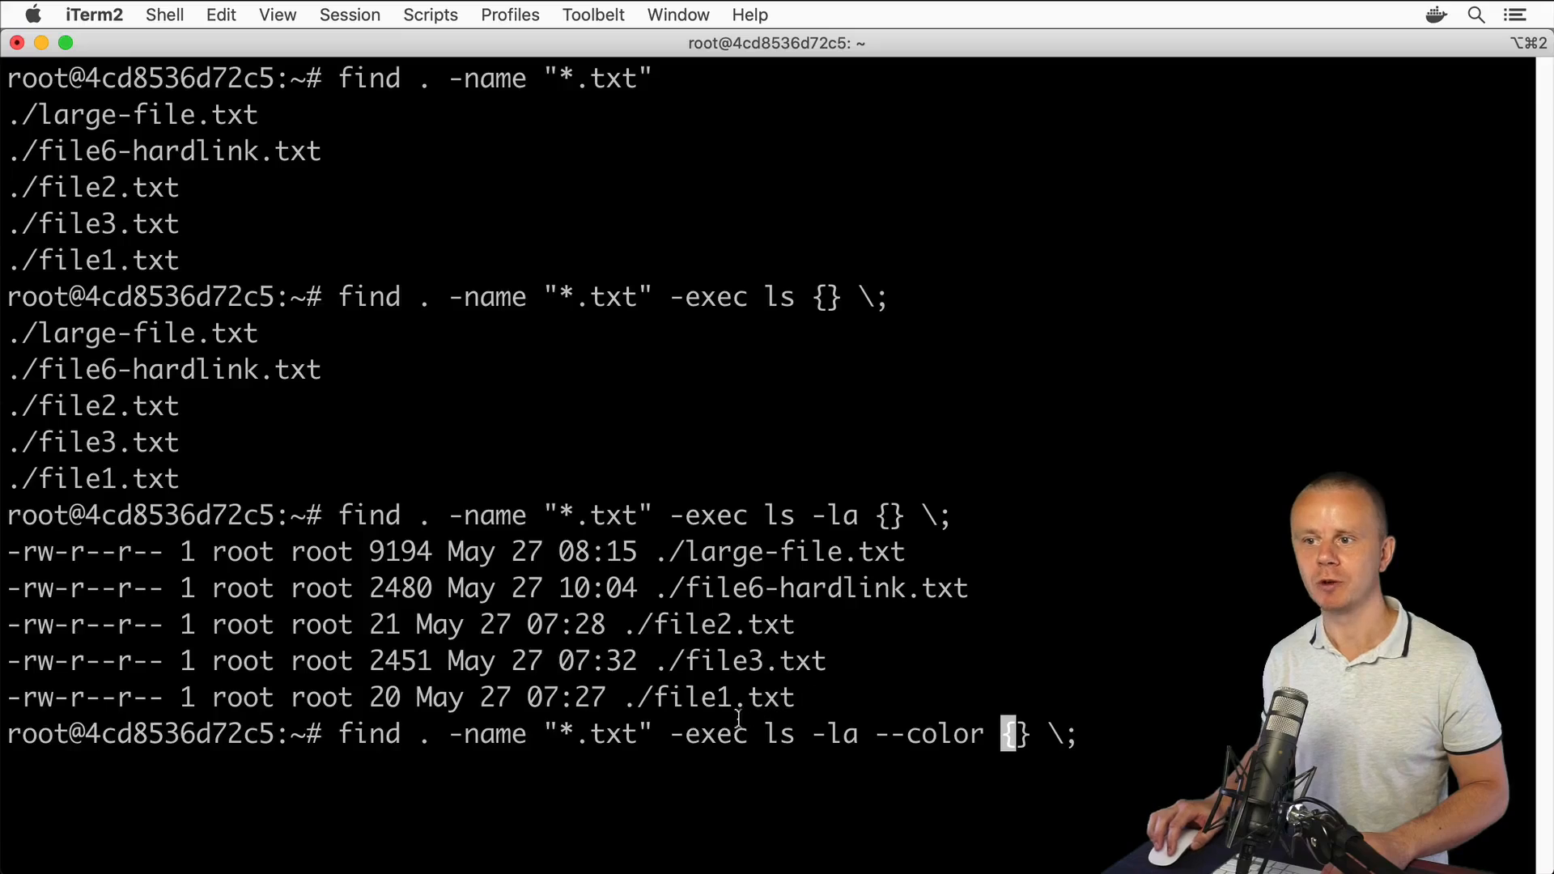
pyautogui.doubleClick(779, 734)
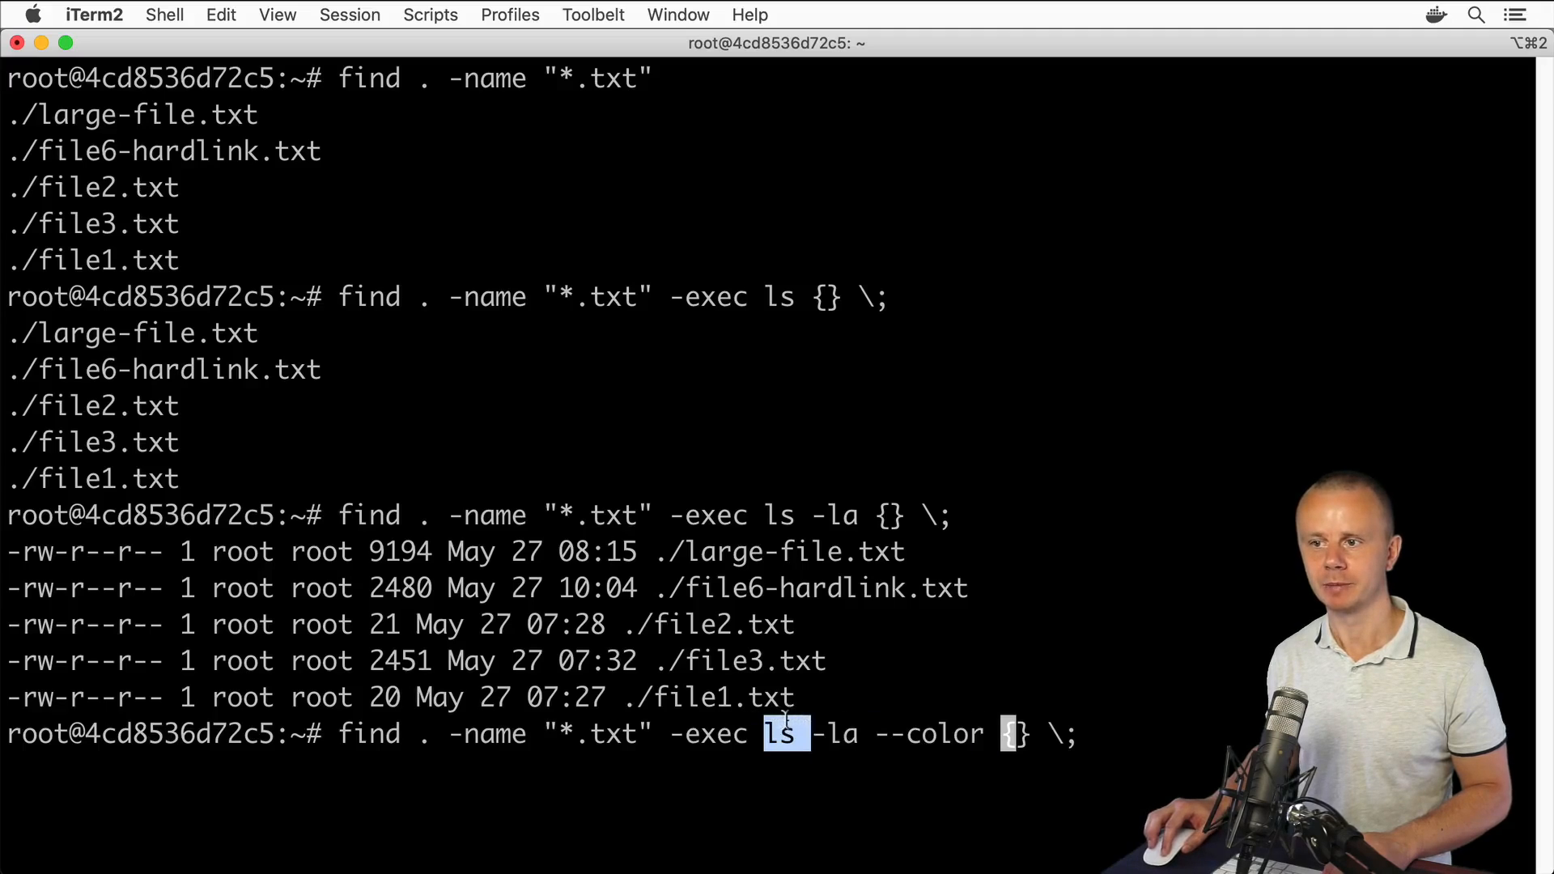
pyautogui.moveTo(767, 735); pyautogui.dragTo(972, 734)
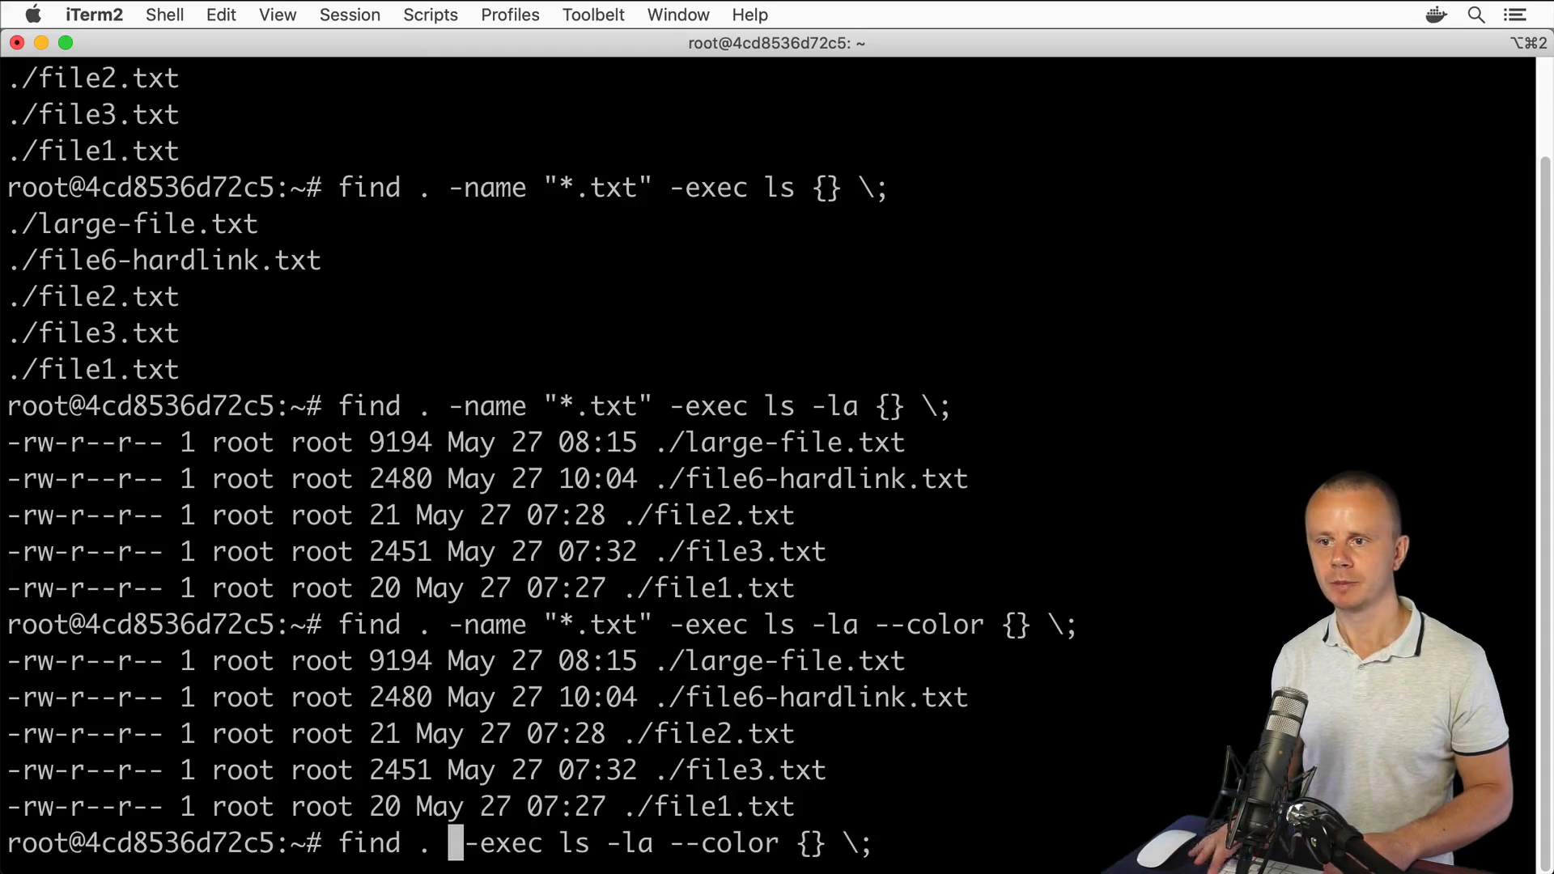
# - Run the coloured ls -la find listing and scroll through its output
pyautogui.press('Return')
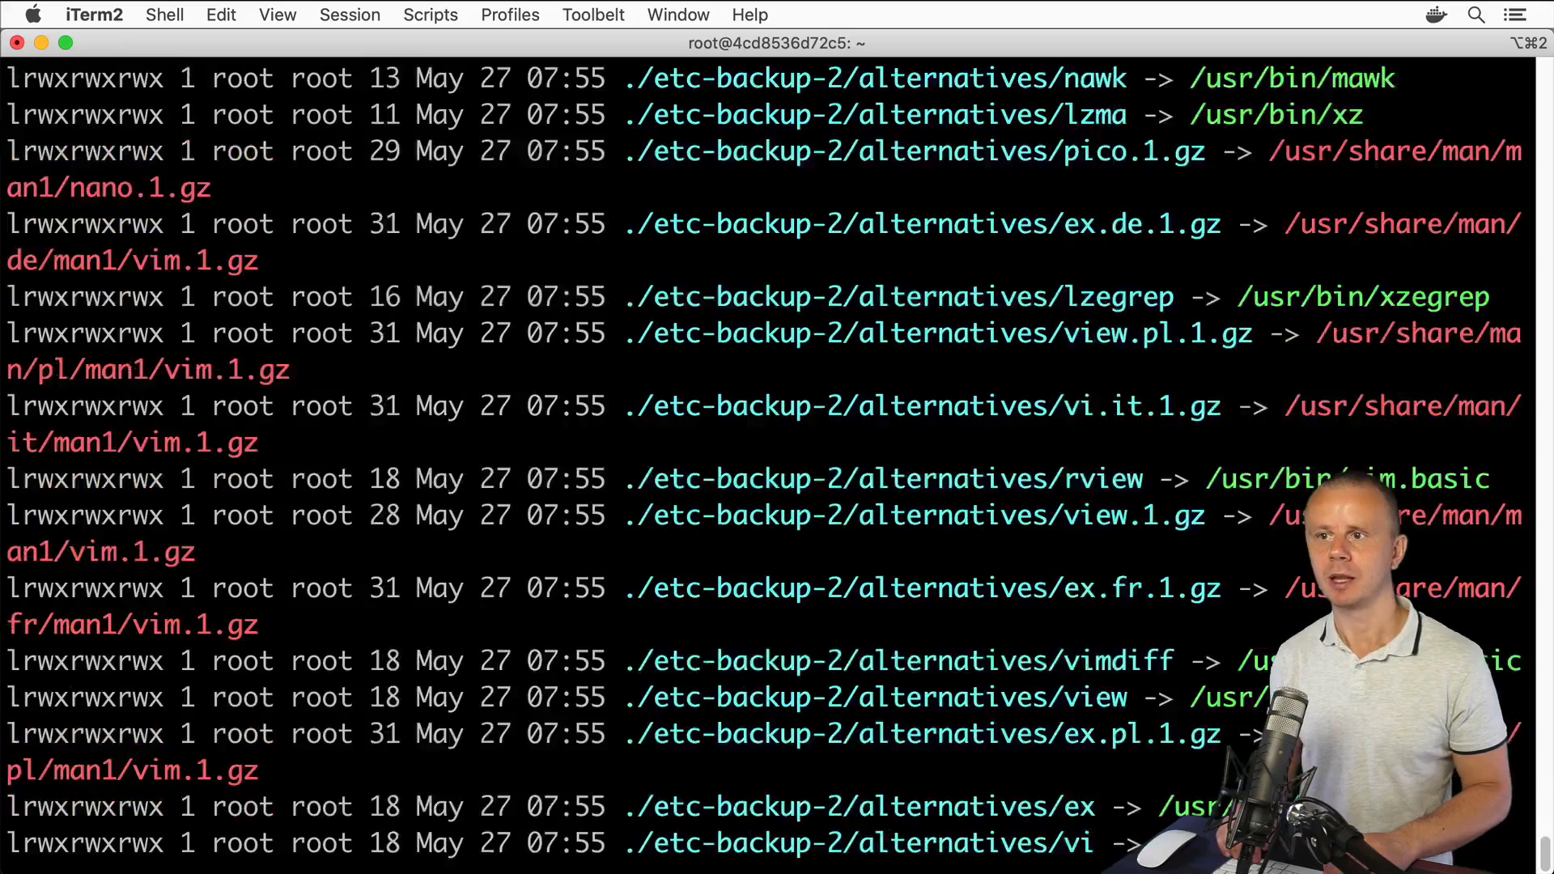
pyautogui.scroll(-3)
pyautogui.write('find . -name "*.txt" -exec ls {} \\;')
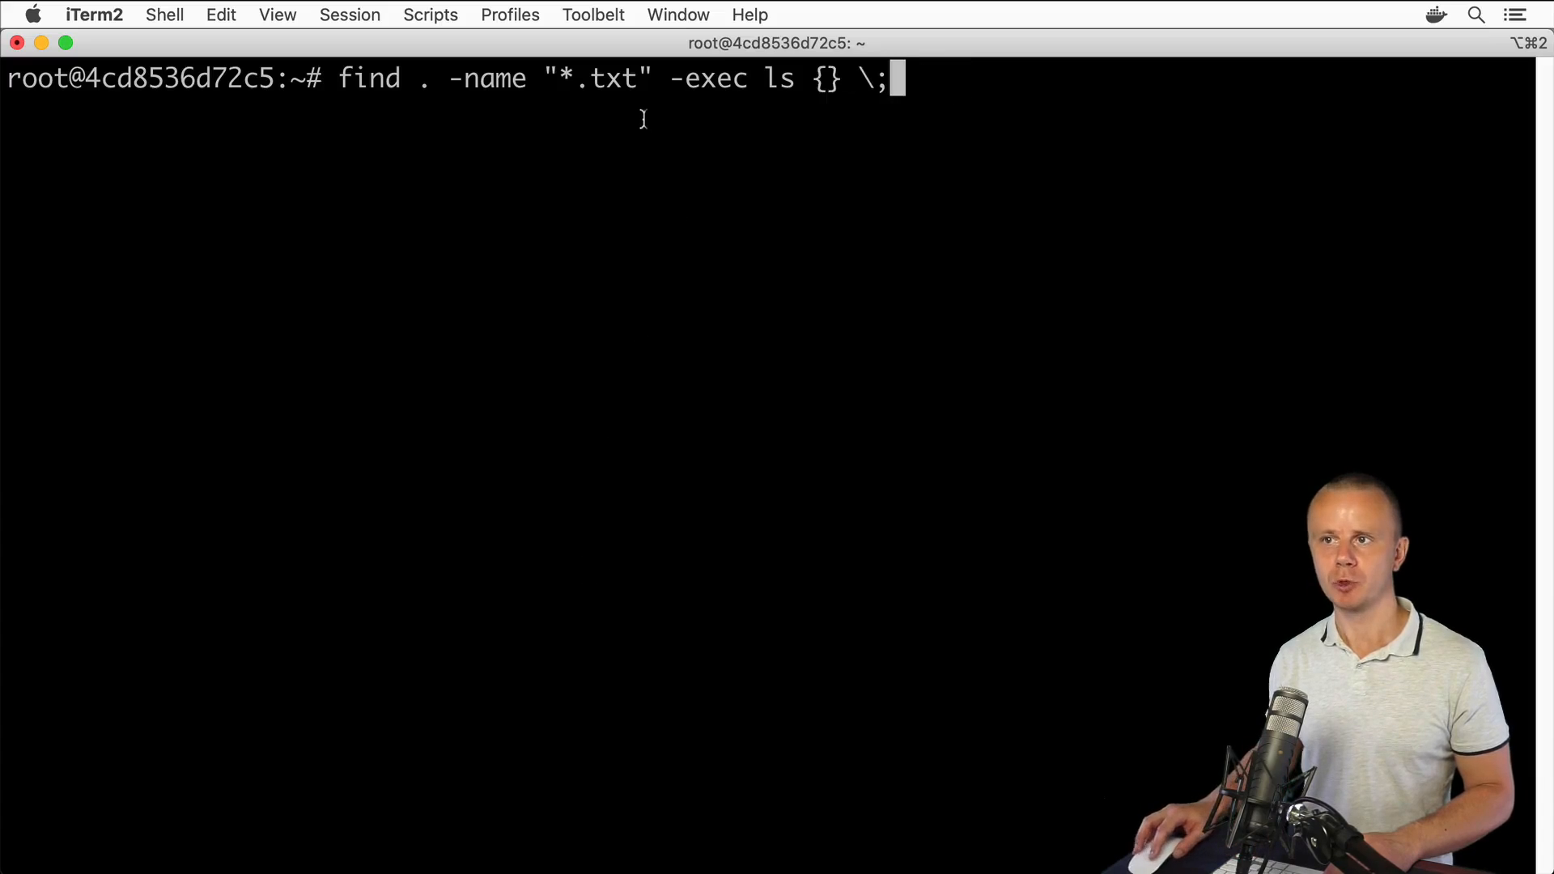
# - Highlight the escaped semicolon ending the exec clause in the quoted-braces command
pyautogui.doubleClick(707, 79)
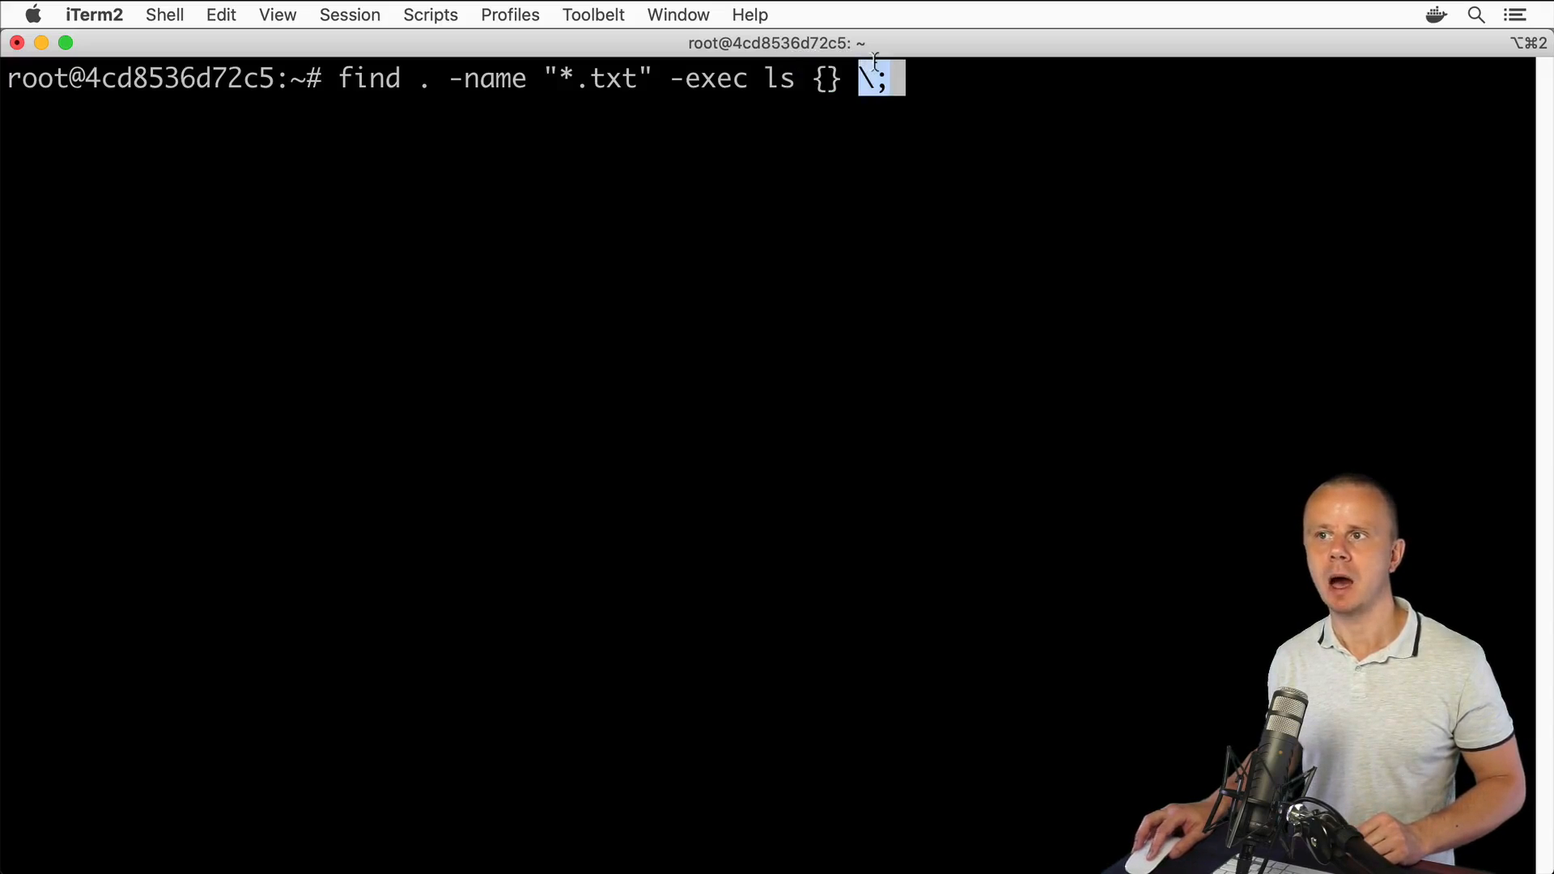
pyautogui.doubleClick(708, 78)
pyautogui.write('find . -name "*.txt" -exec ls -la --color {} \\;')
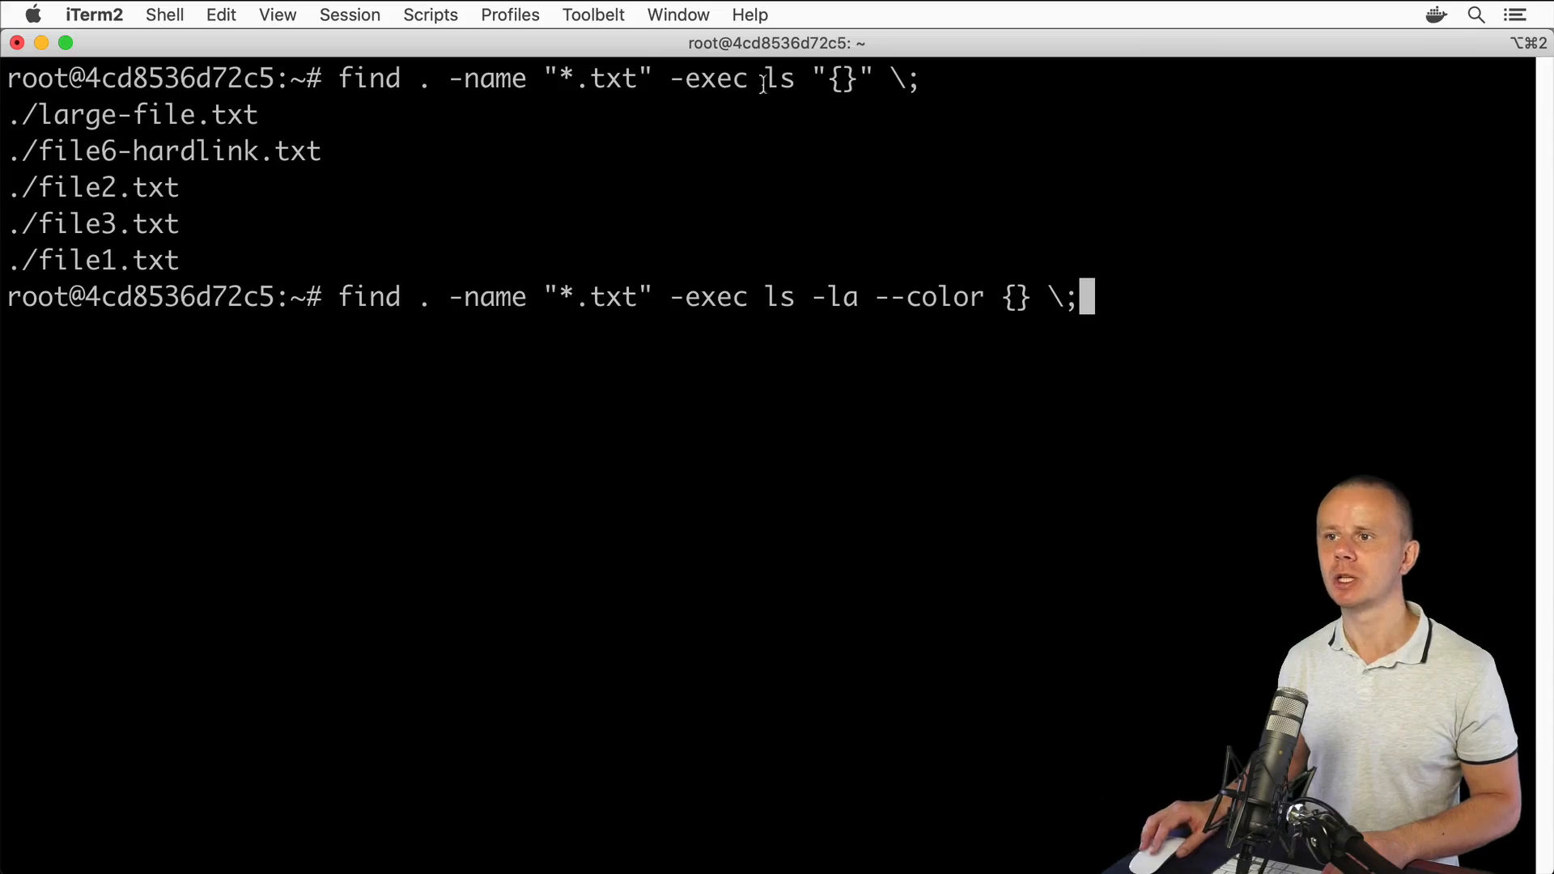
# - Double-click within the coloured long-listing output for the five .txt files
pyautogui.doubleClick(779, 296)
pyautogui.write('find . -name "*.txt" -e')
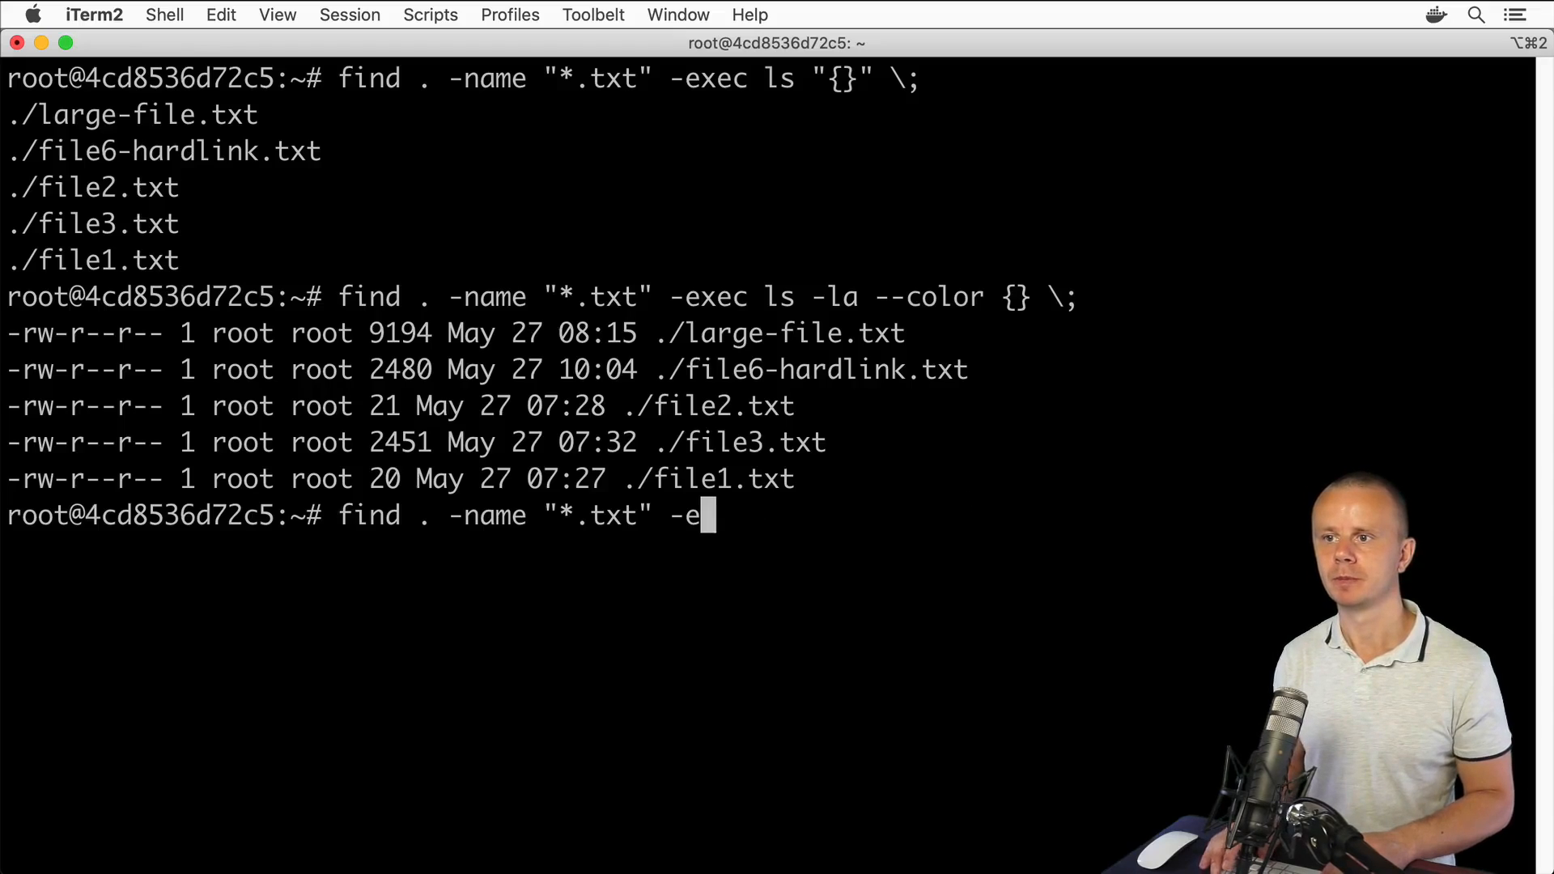
# - Run find . -name "*.txt" -printf "%p %k KB\n" to show paths with KB sizes
pyautogui.write('printf')
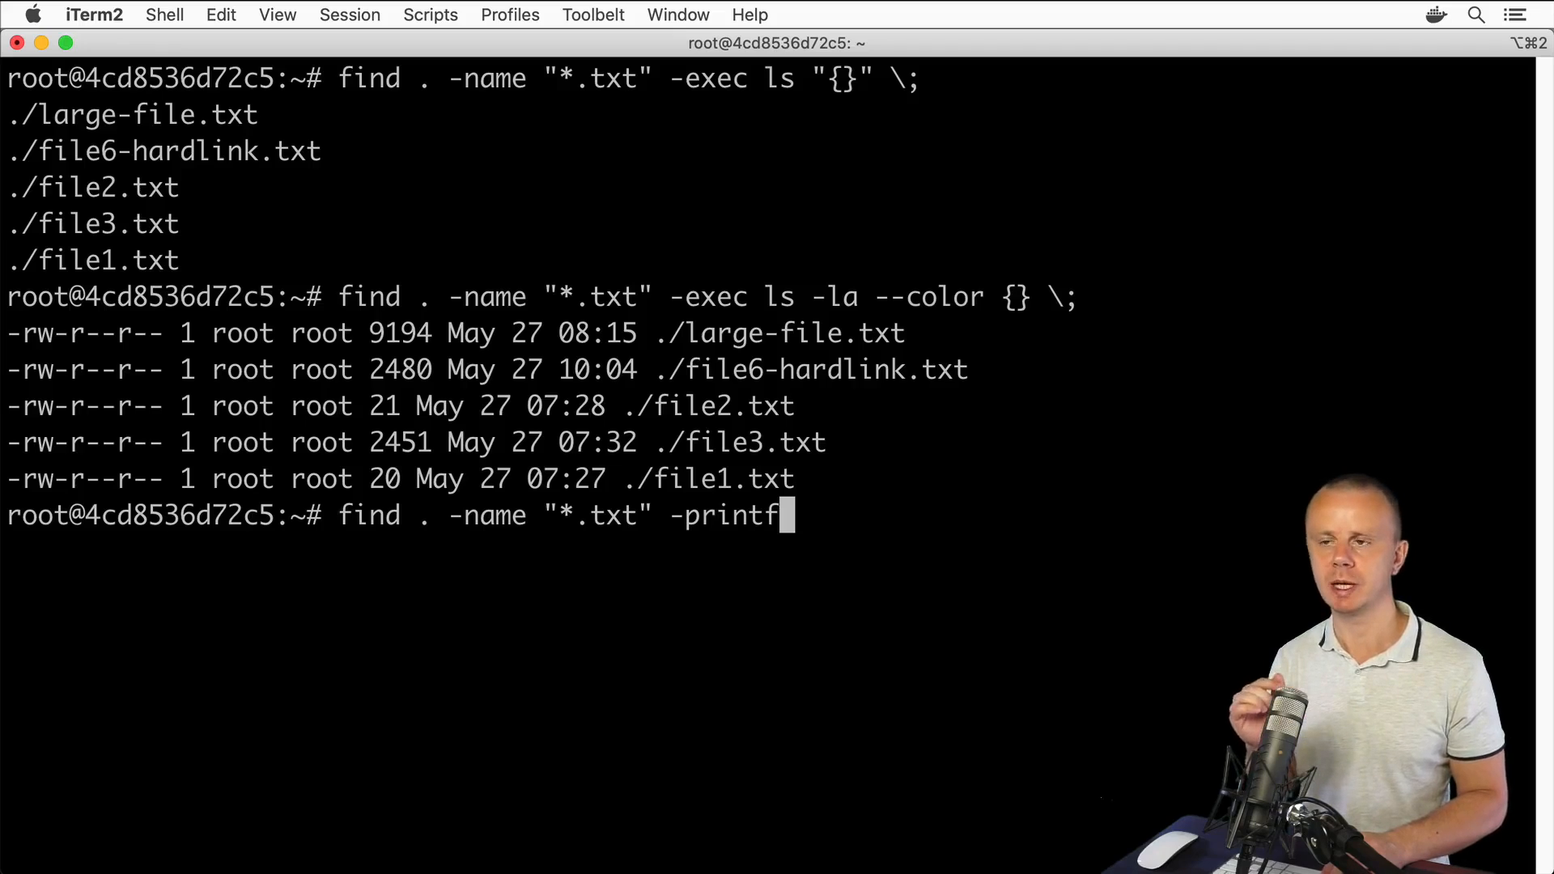
pyautogui.write('"')
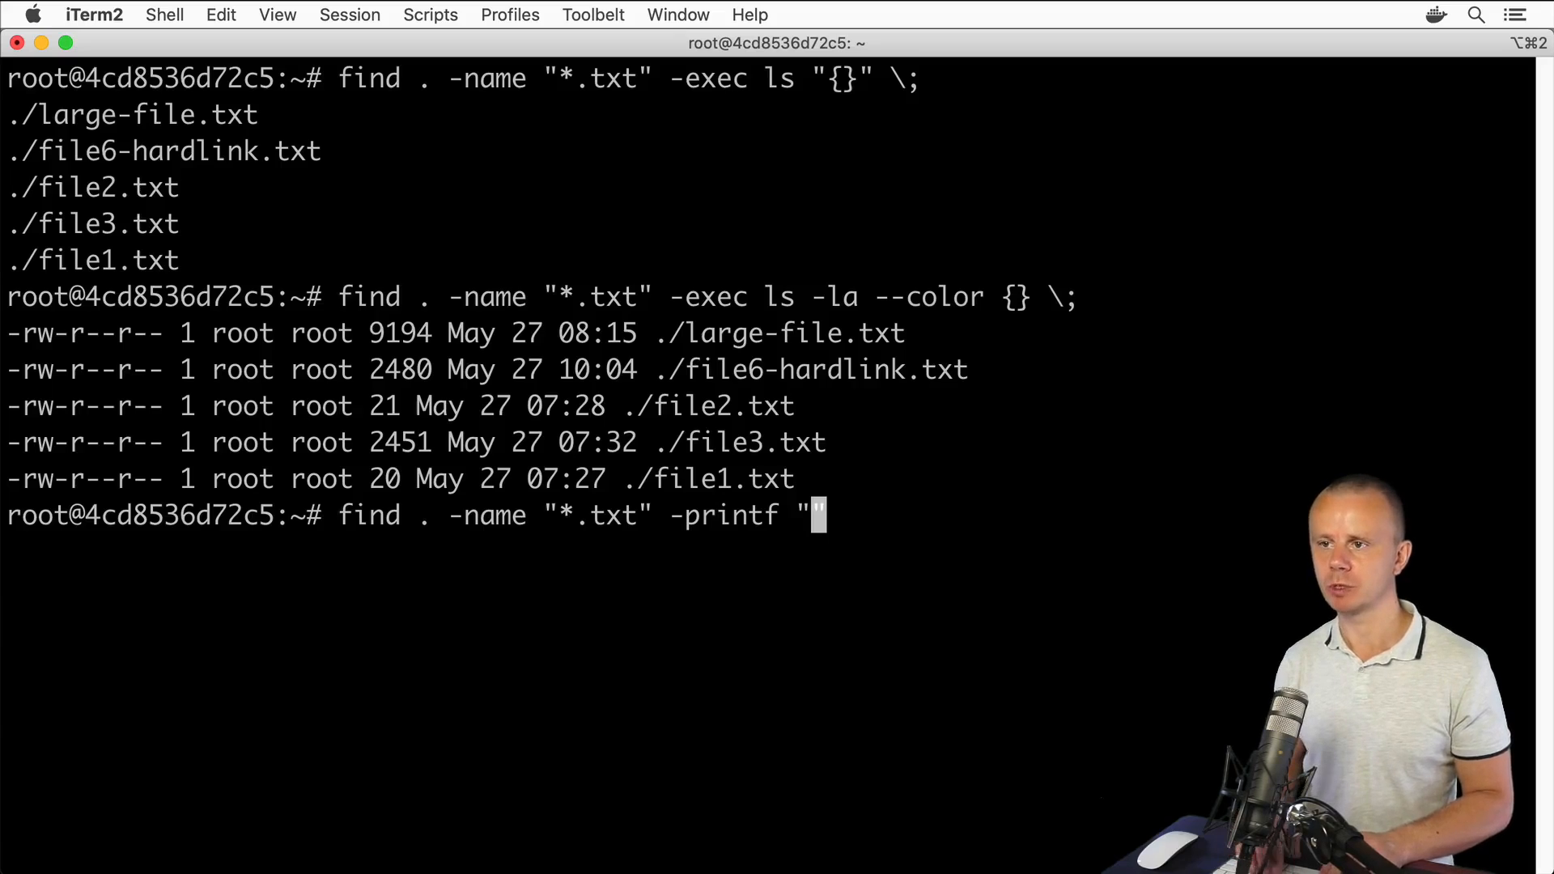
pyautogui.write('%p %k')
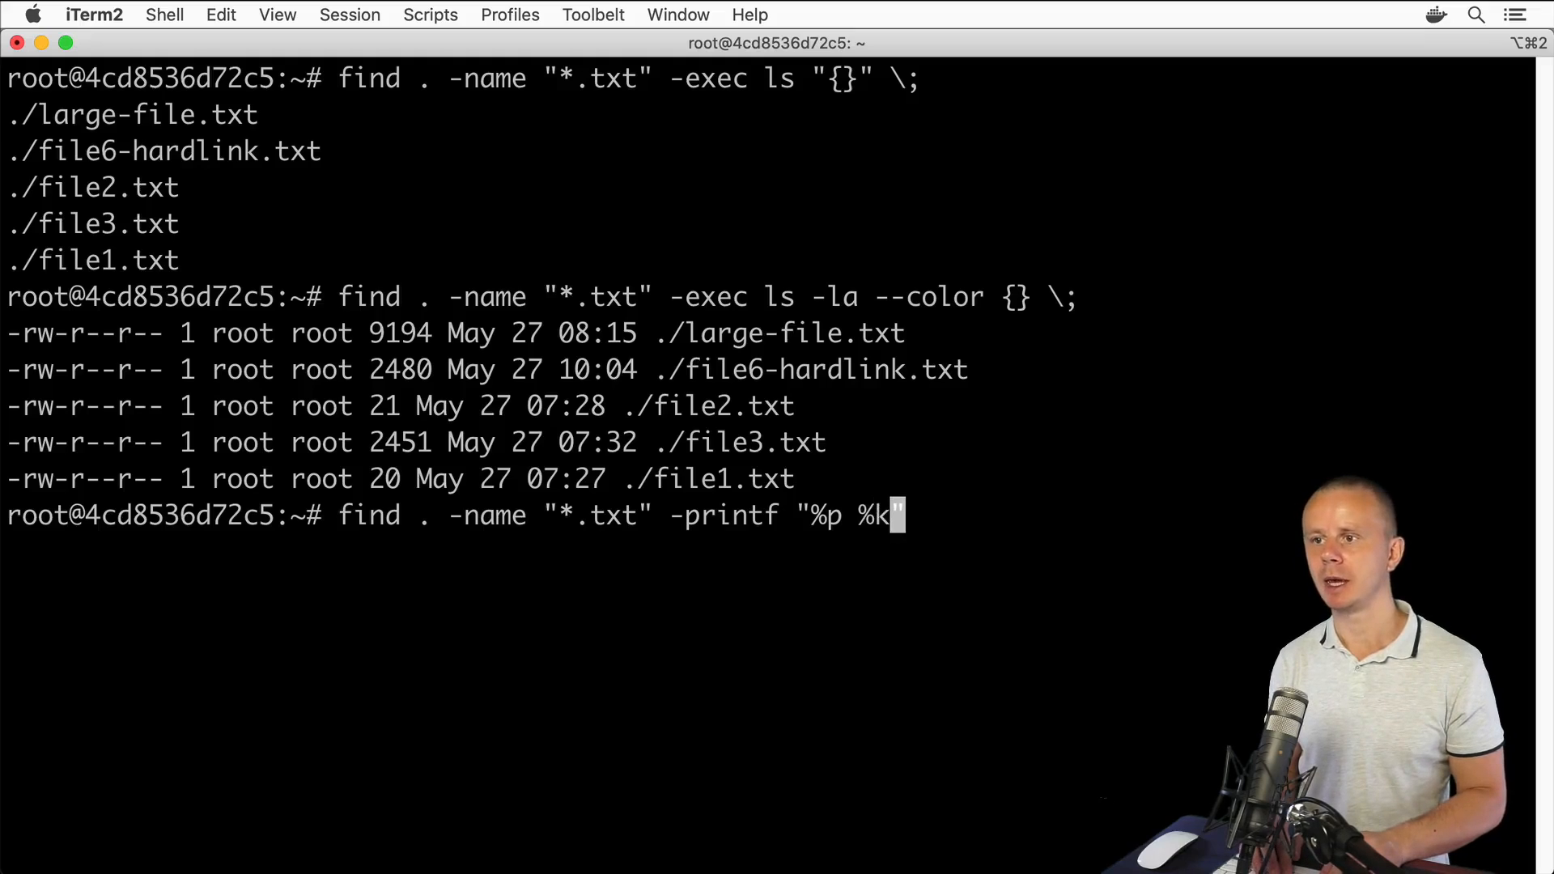
pyautogui.write('K')
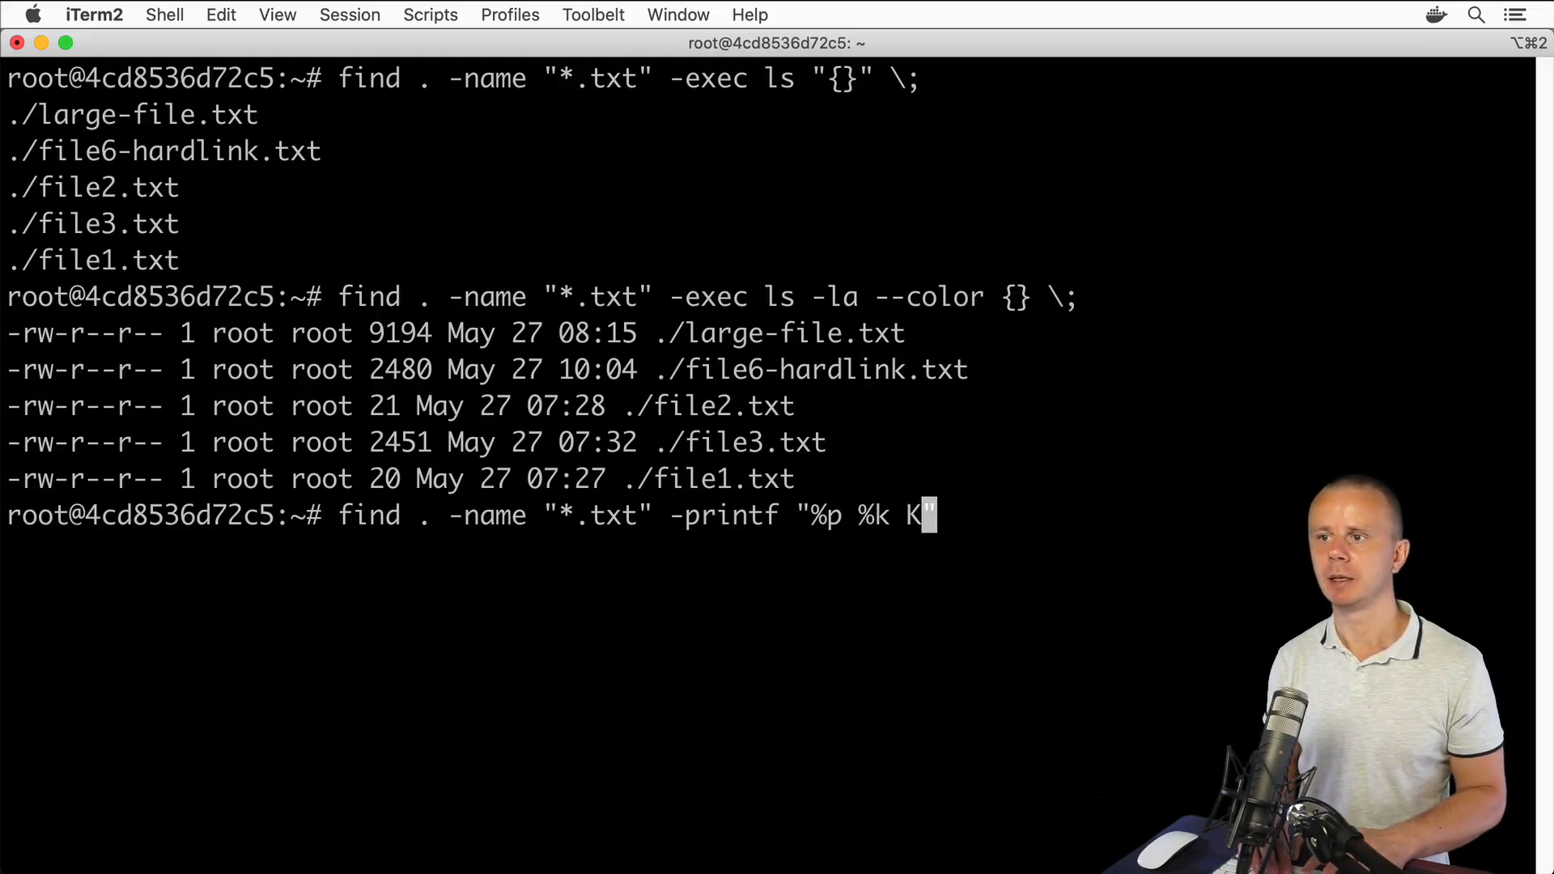
pyautogui.write('B\\n')
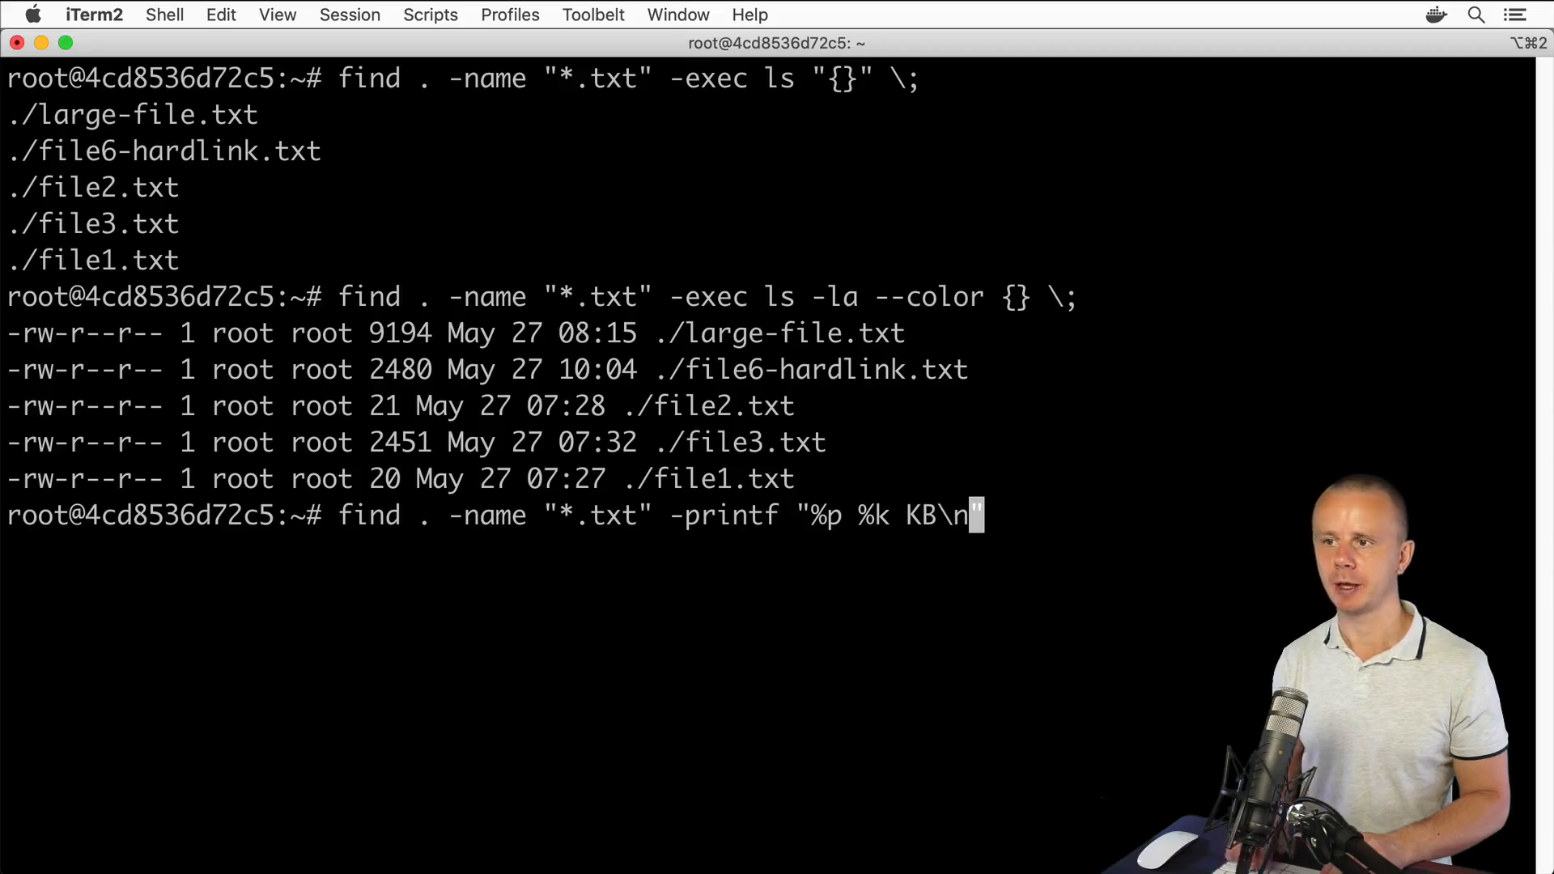
pyautogui.press('Return')
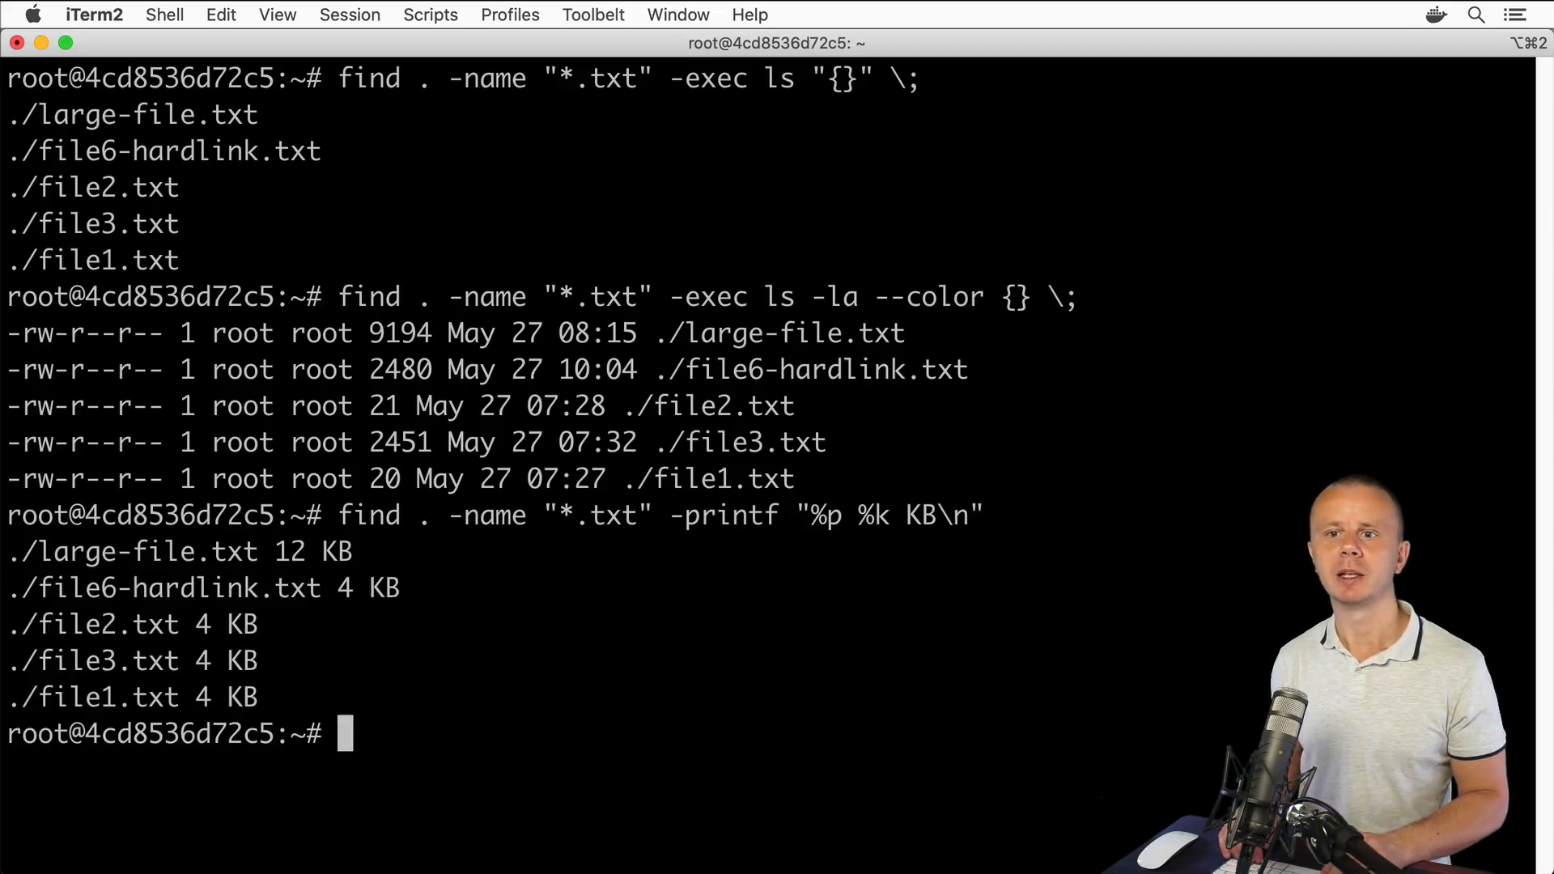